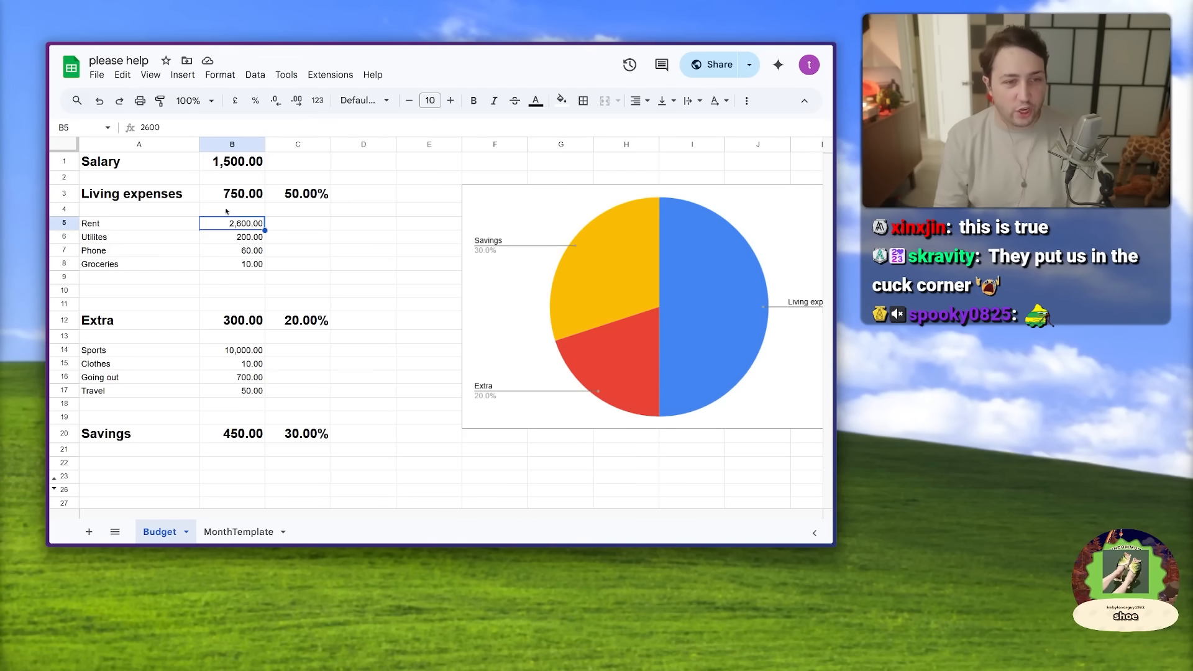
Step: Enter 20 as the Sports amount under Extra on the Budget sheet
click(232, 236)
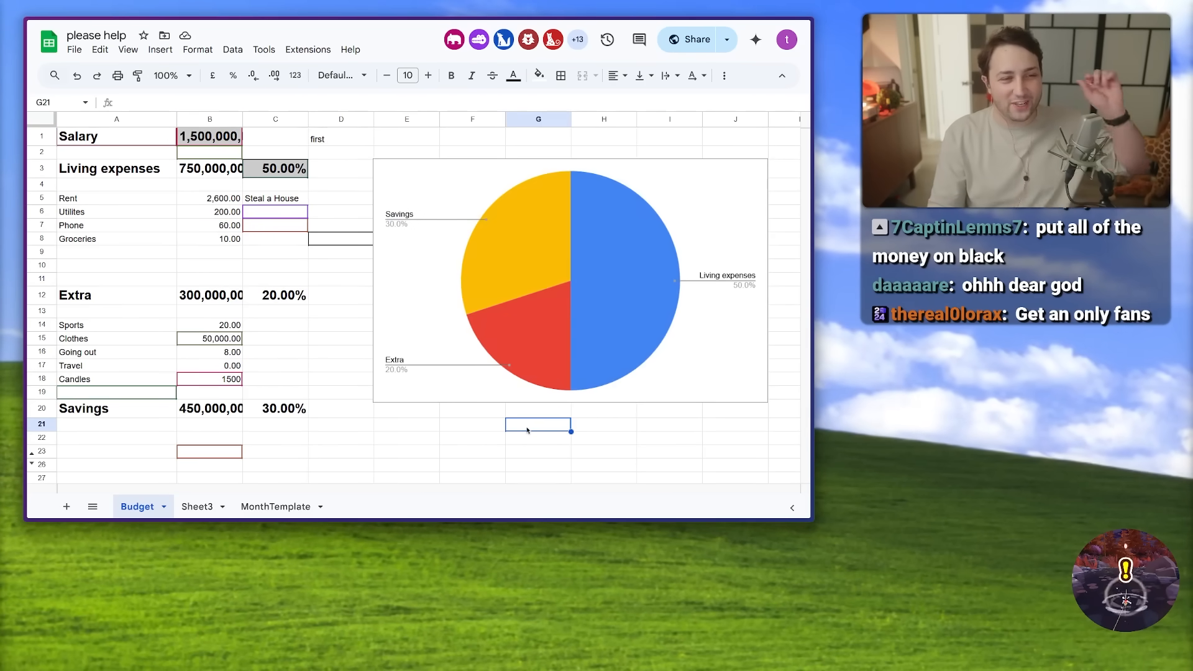
text(20)
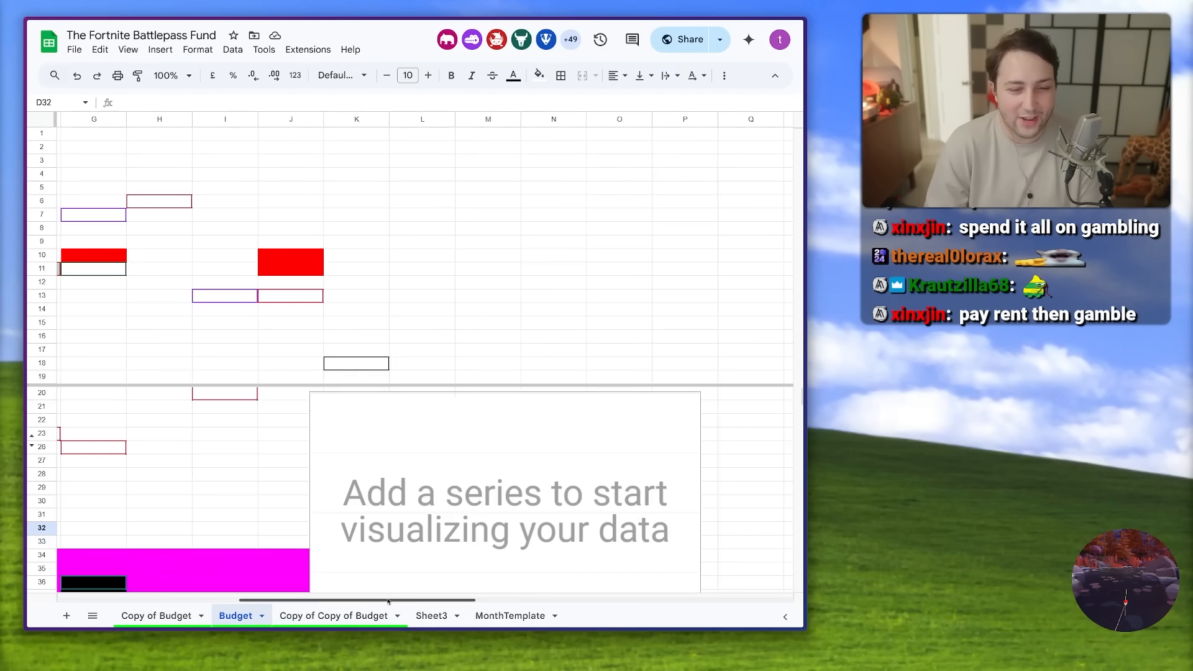
Step: Scroll the tab bar toward the Robbing Atlantan Rapper Future sheet
scroll(left, 3)
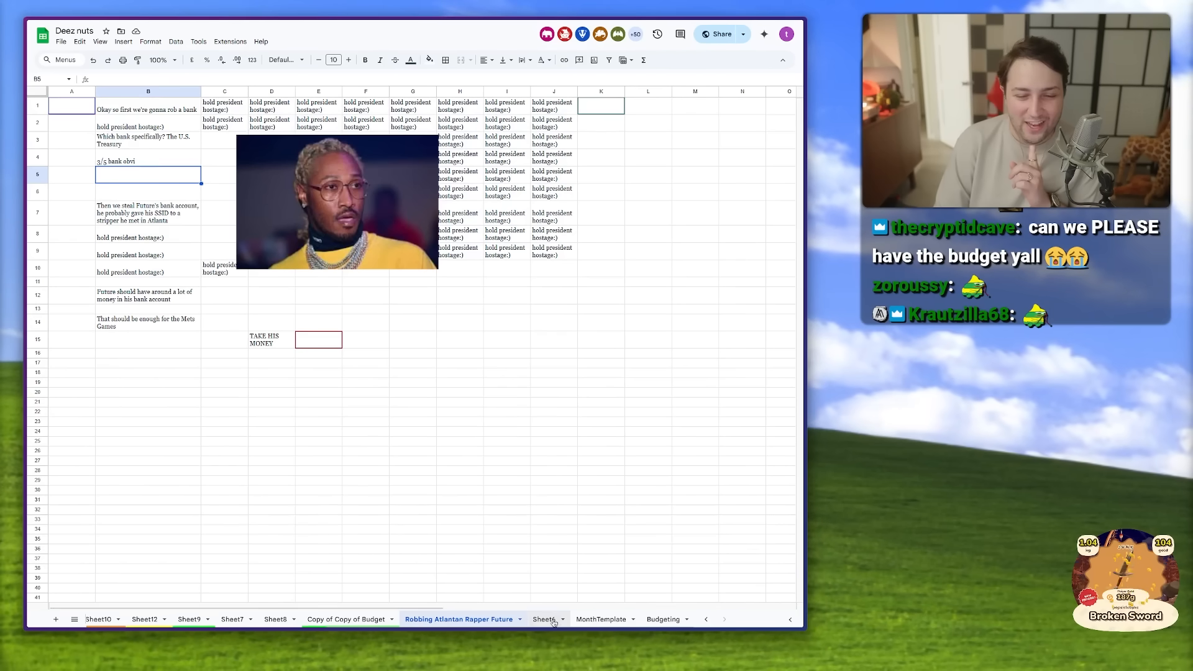
Step: Switch to Sheet5 with the expense log and its 15,000 Sports entry
click(609, 619)
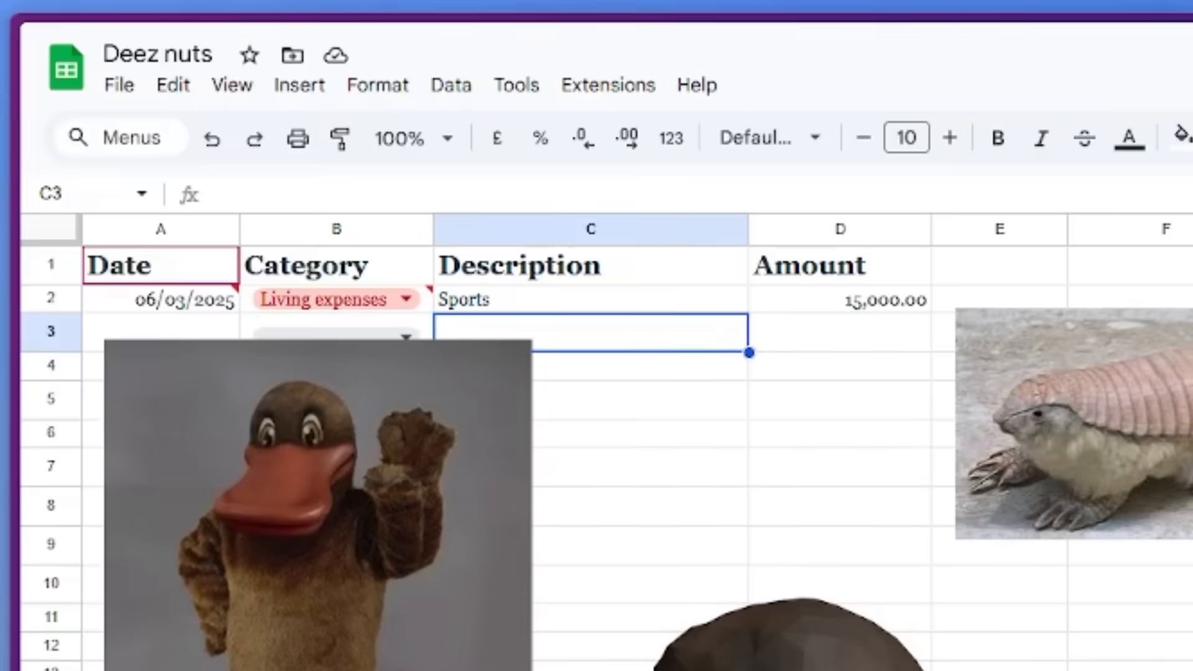
scroll(down, 3)
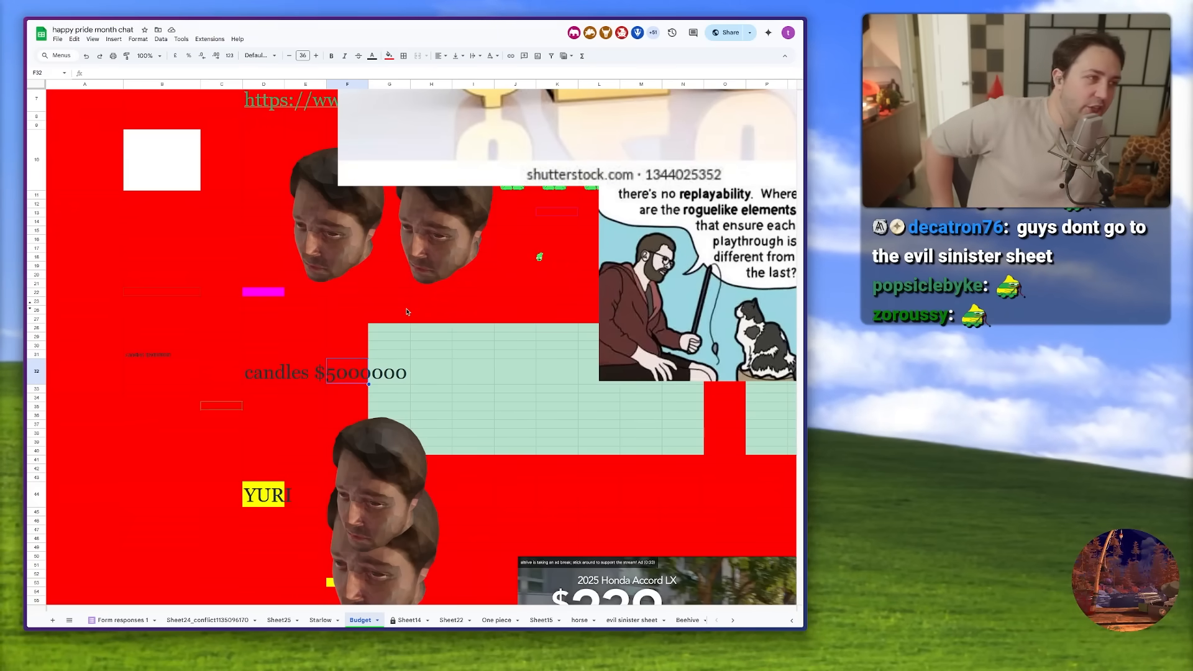
Step: Visit the Starlow tab, then land on the Beehive sheet of bee pictures
click(449, 619)
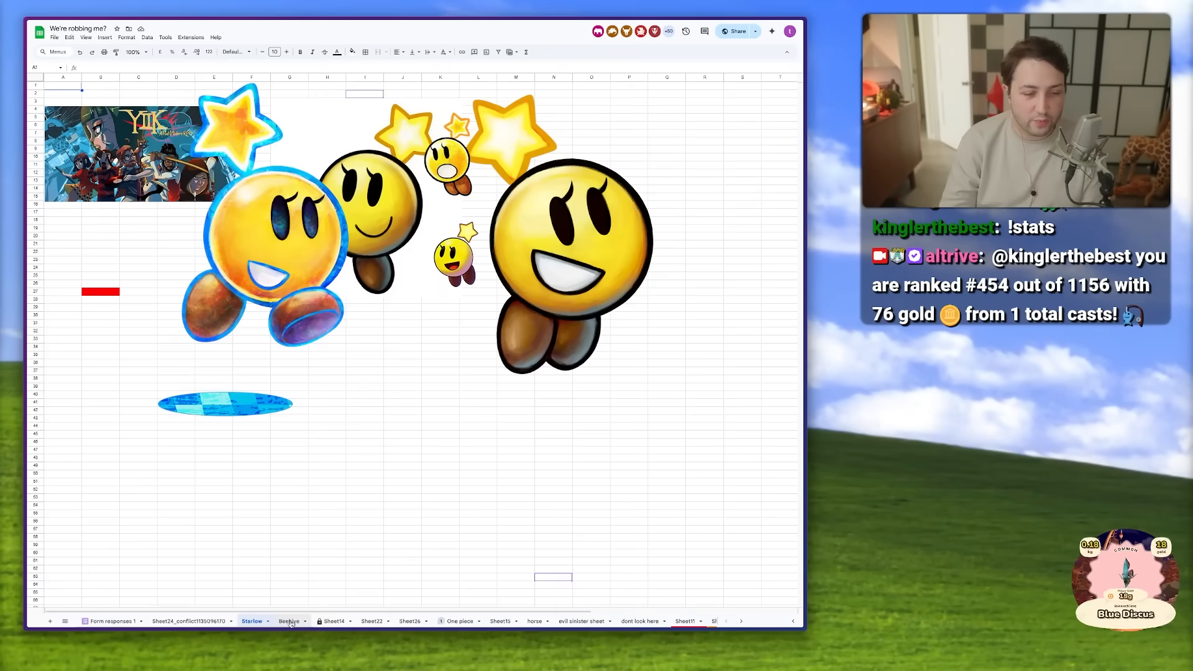
click(288, 622)
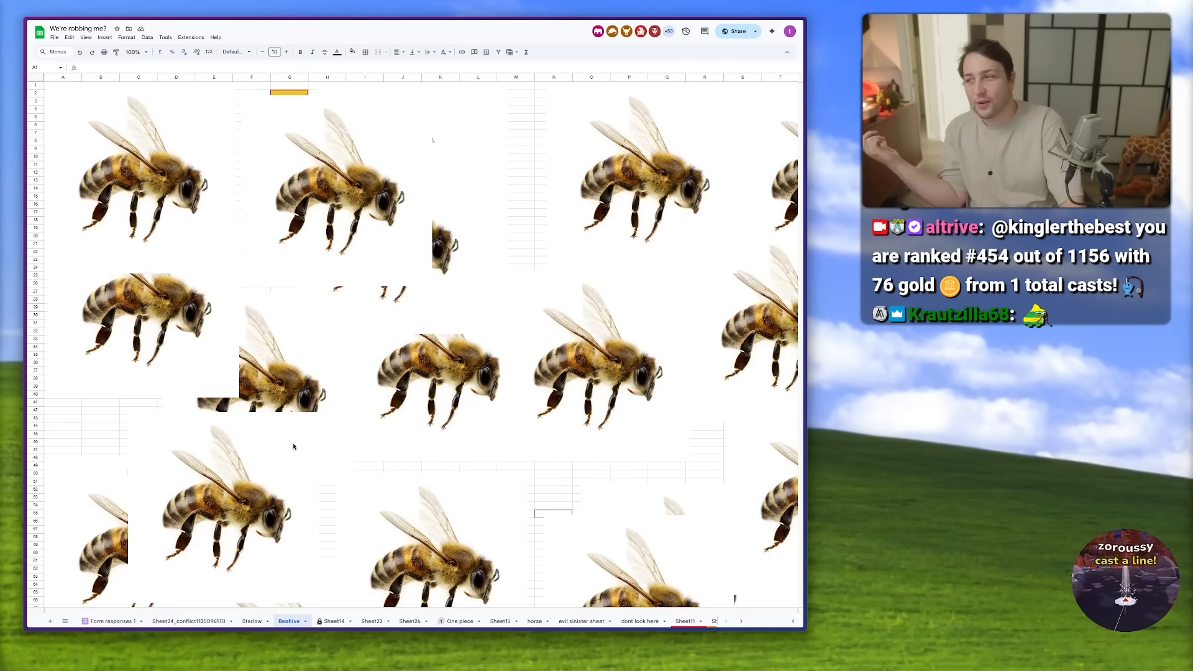
click(333, 621)
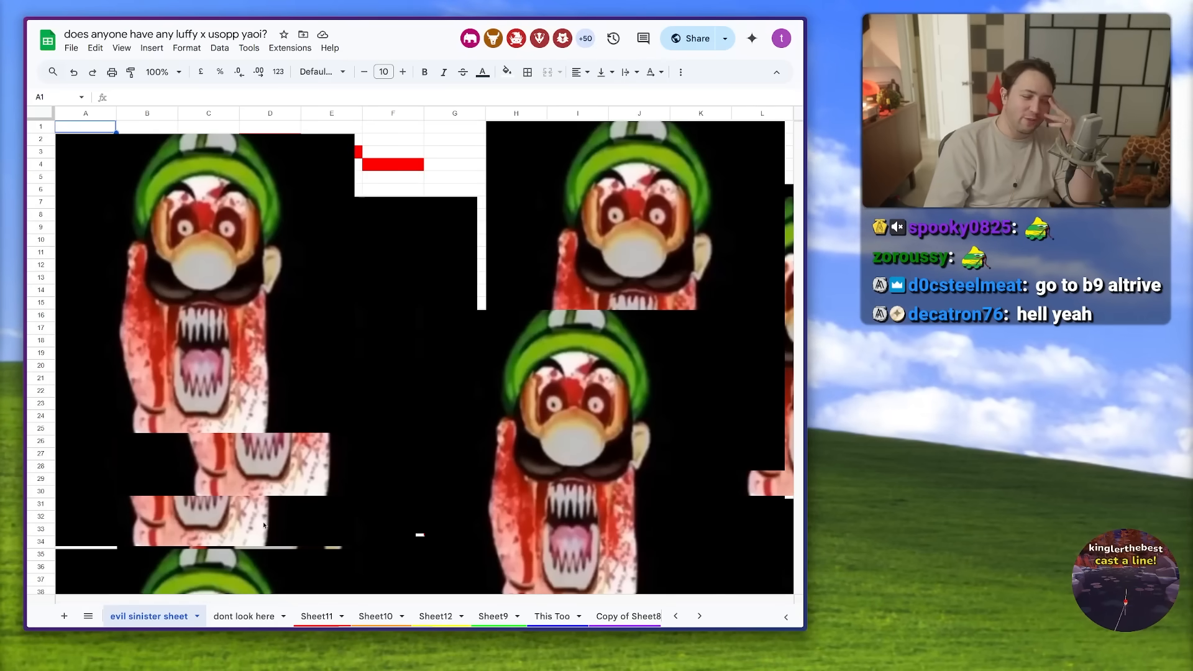
Step: Switch to the evil sinister sheet of bloody Luigi images
click(409, 615)
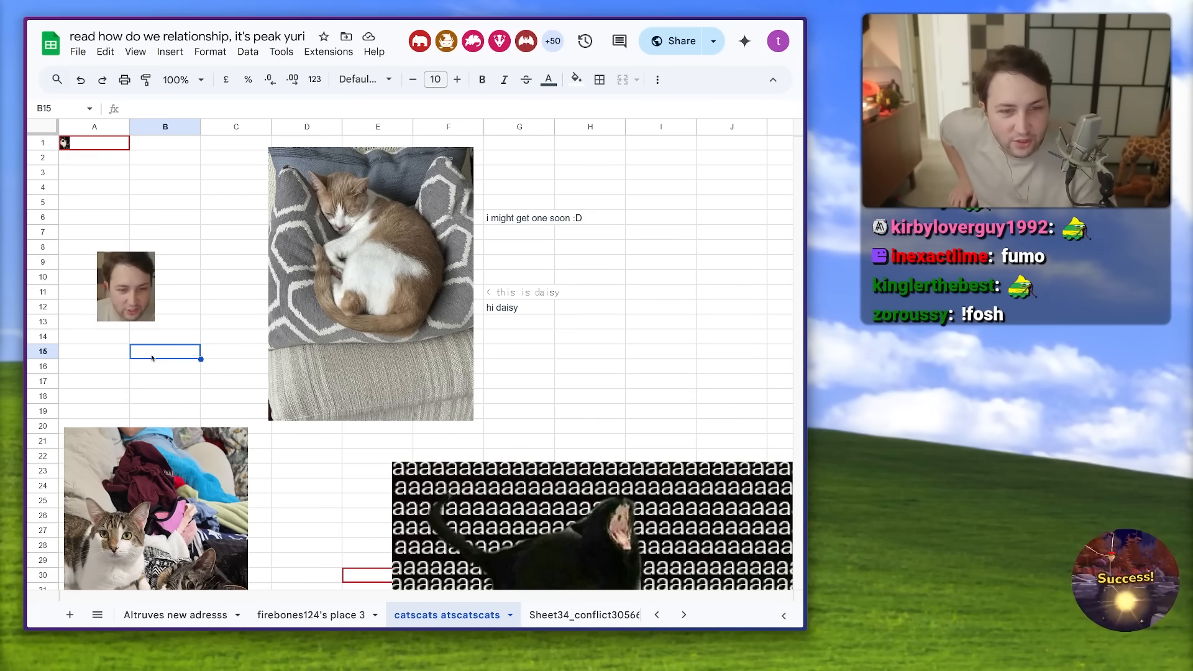
Step: Scroll down through the catscats atscatscats sheet of cat photos
scroll(down, 3)
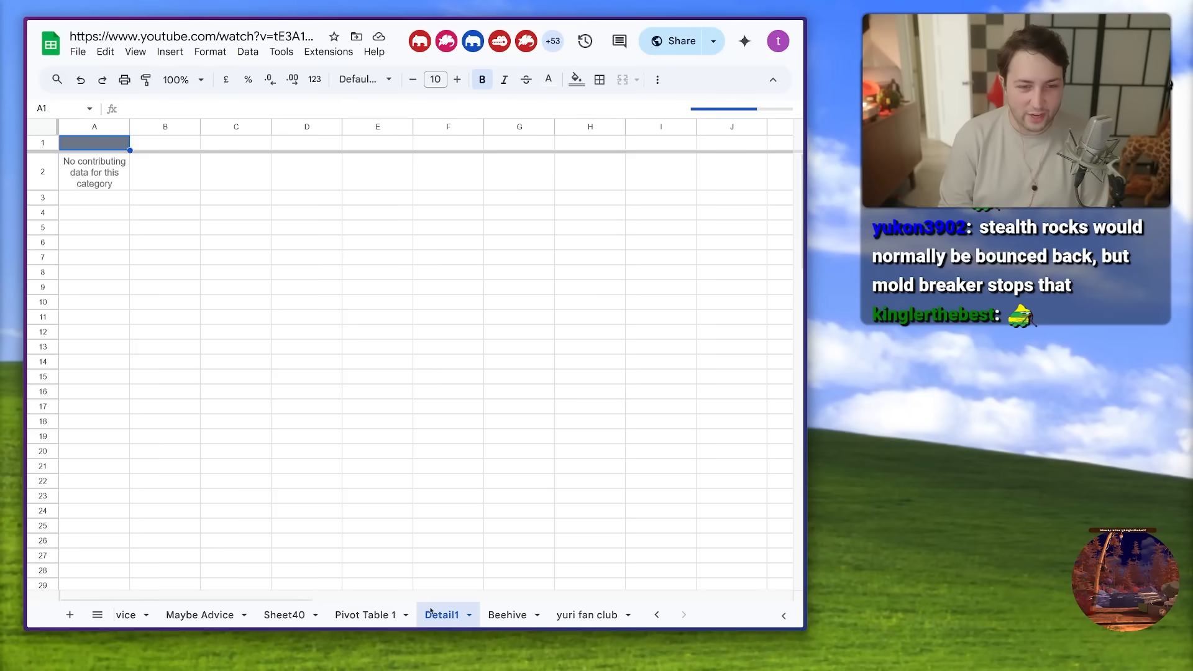
click(517, 615)
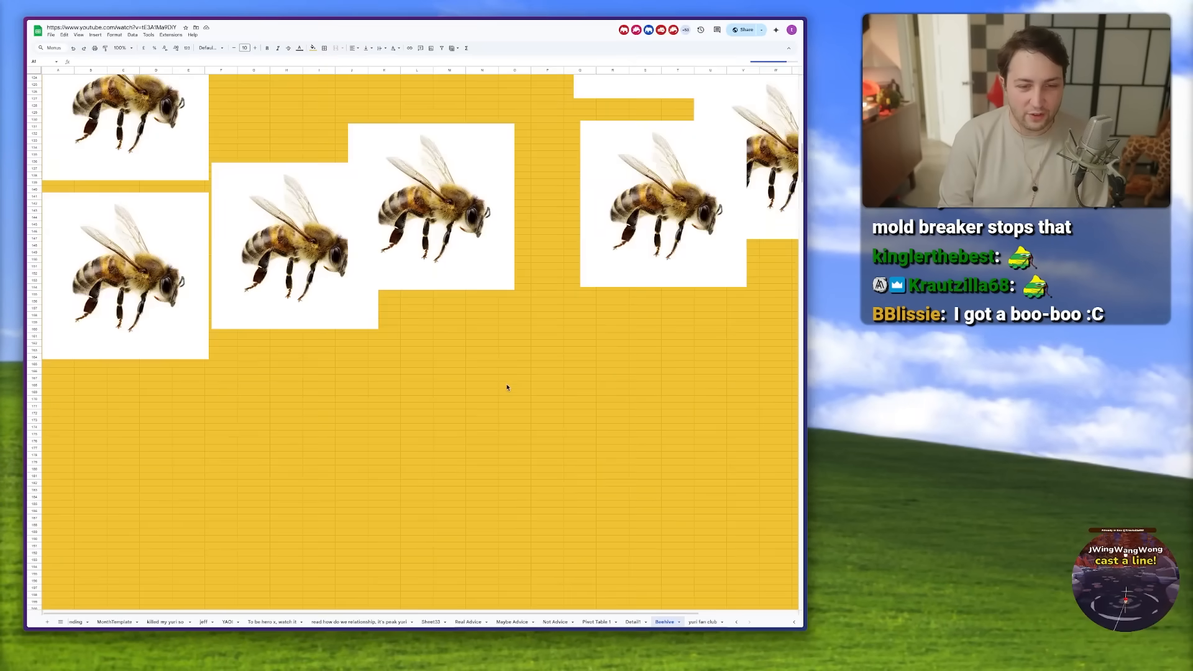
click(334, 615)
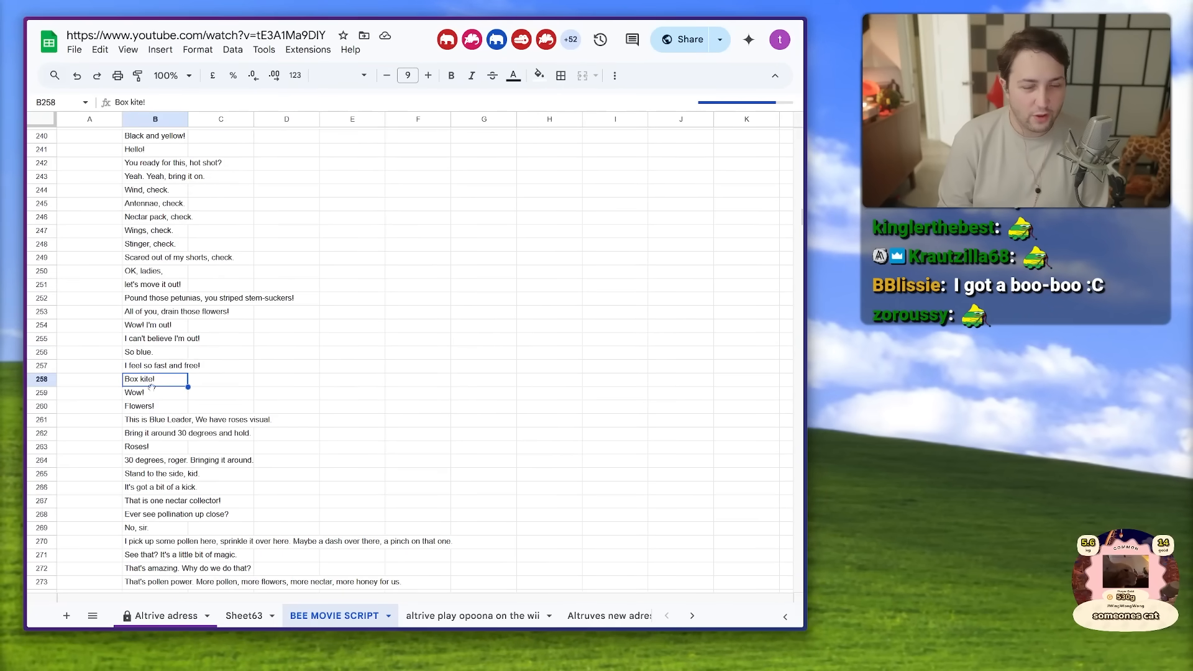
scroll(down, 3)
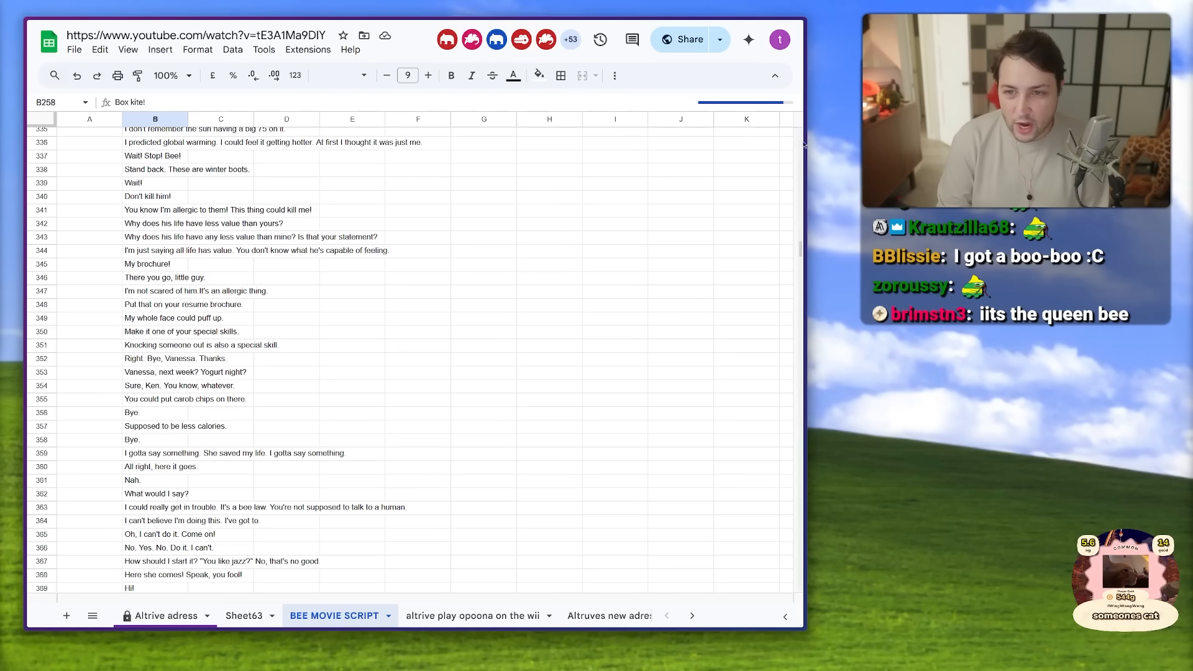
scroll(down, 3)
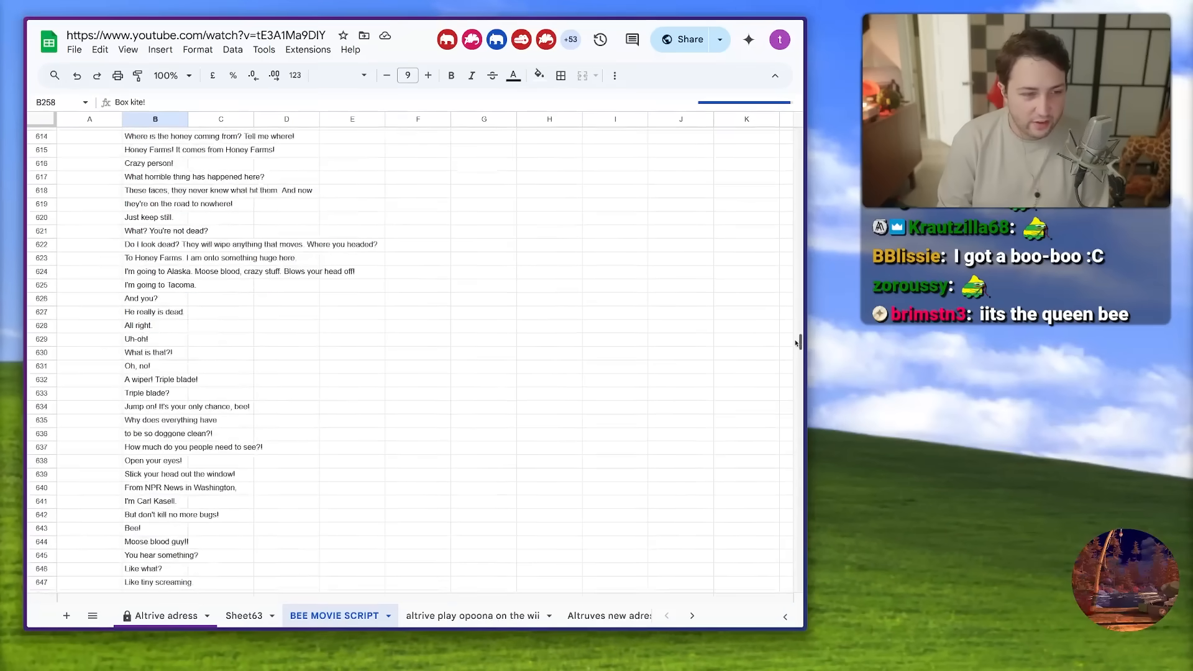
scroll(down, 3)
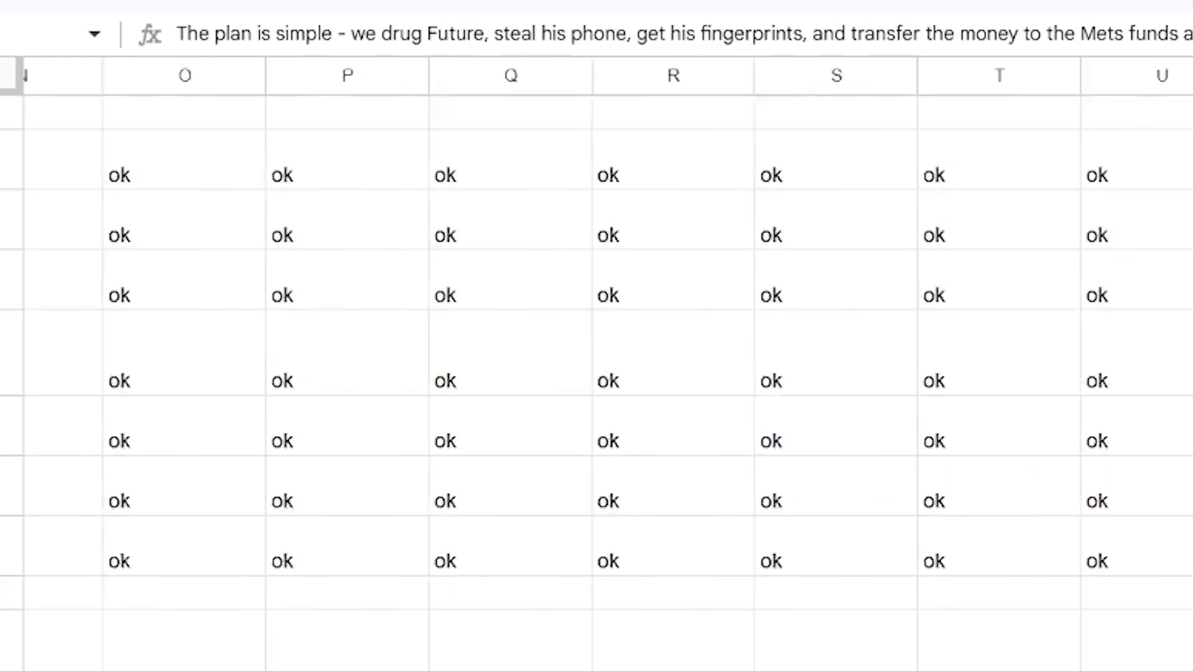
scroll(left, 3)
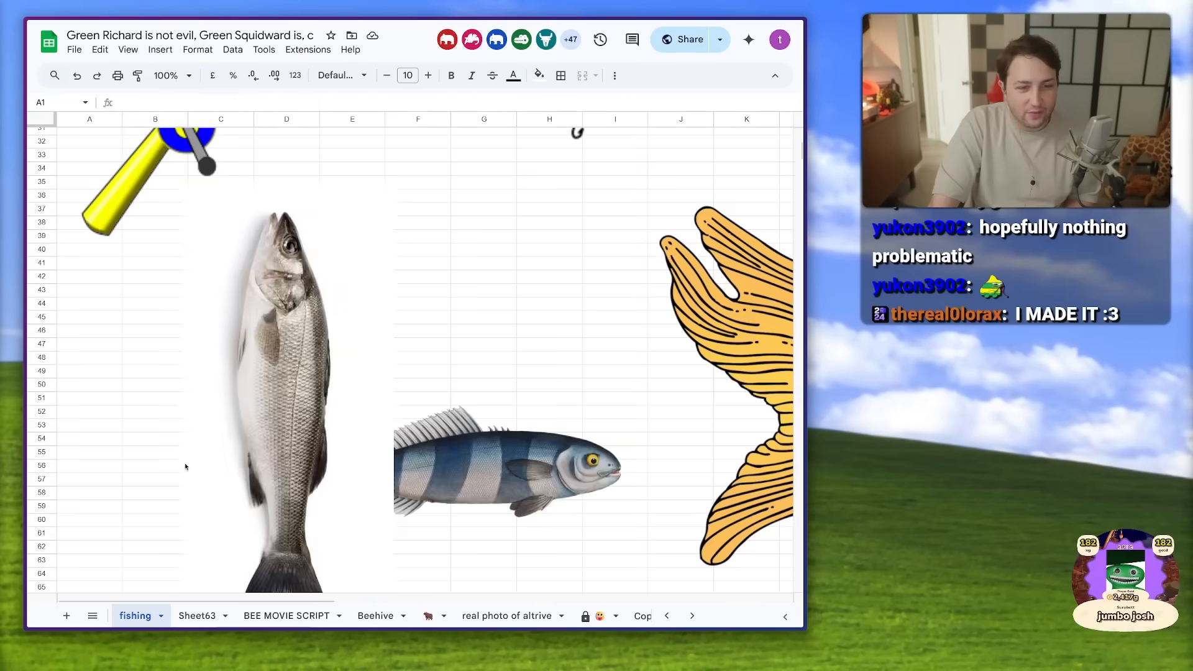
scroll(down, 3)
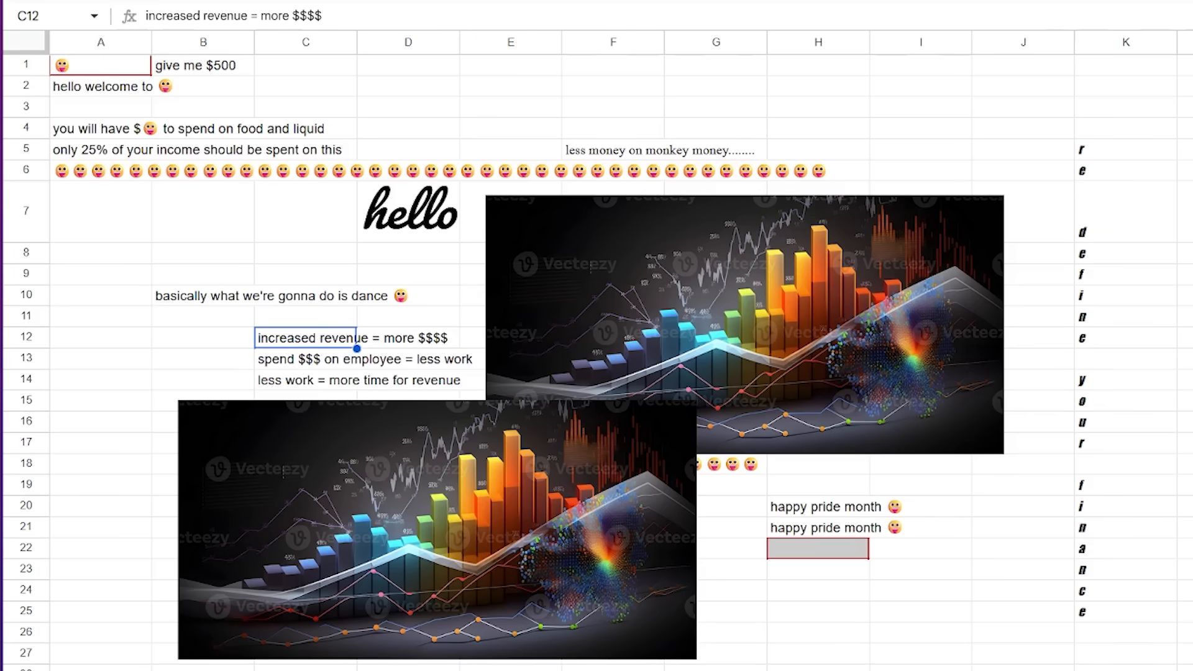
click(408, 616)
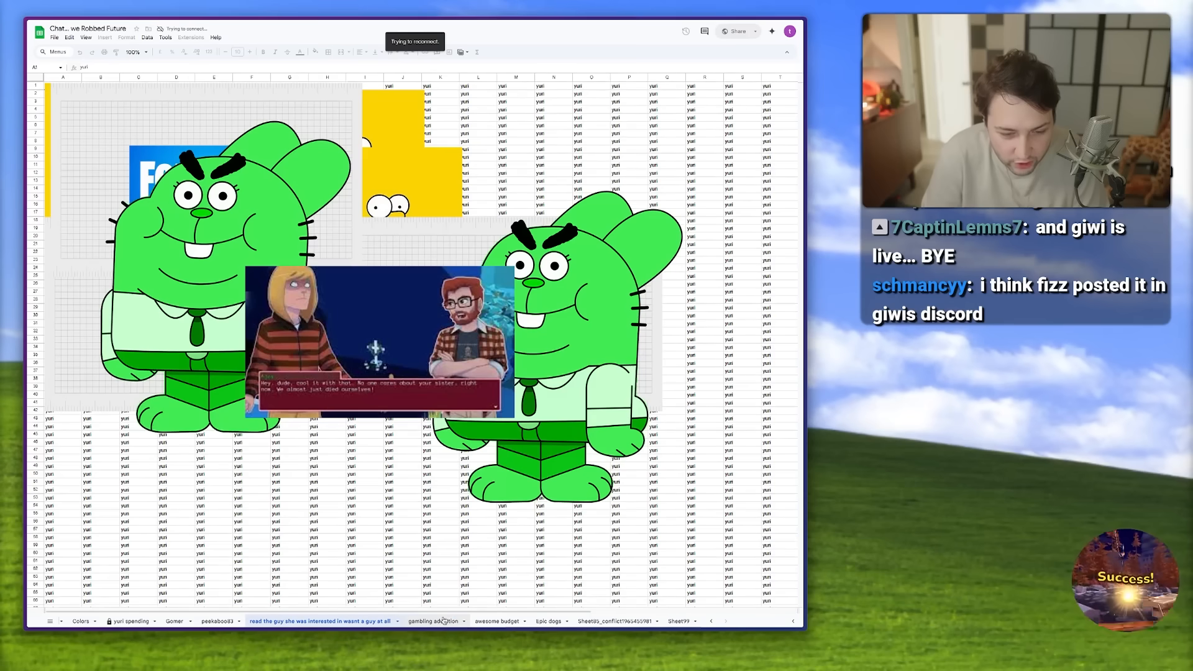
Step: Switch to the gambling addiction sheet and scroll through its card-weight tables
click(433, 622)
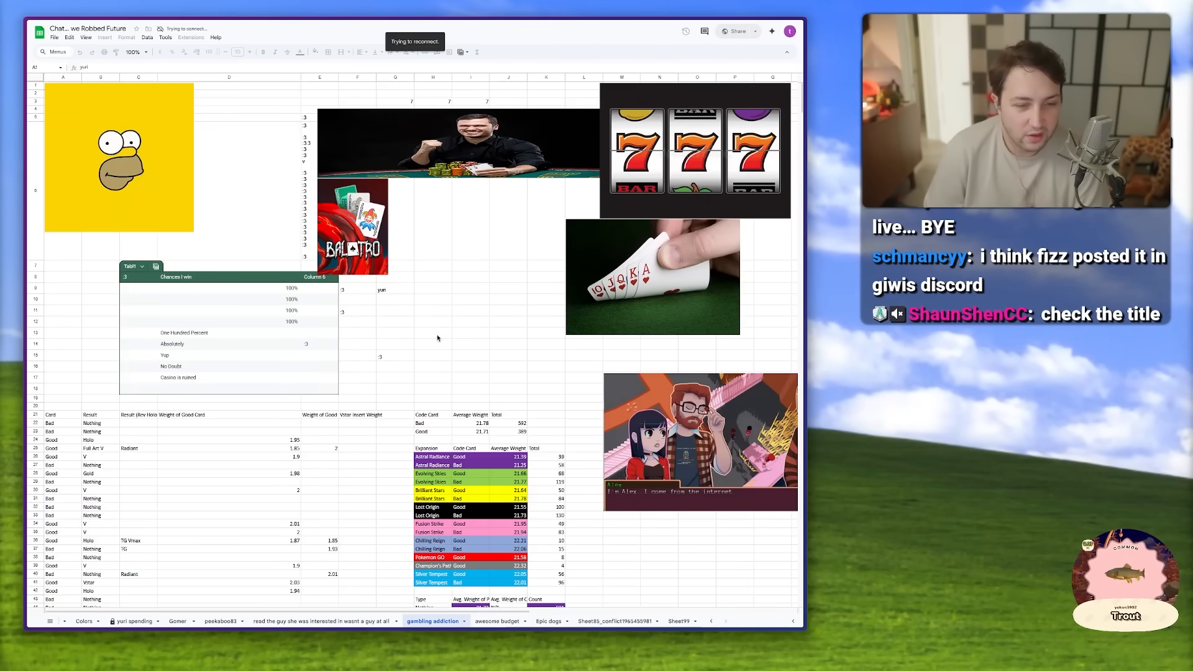
scroll(down, 3)
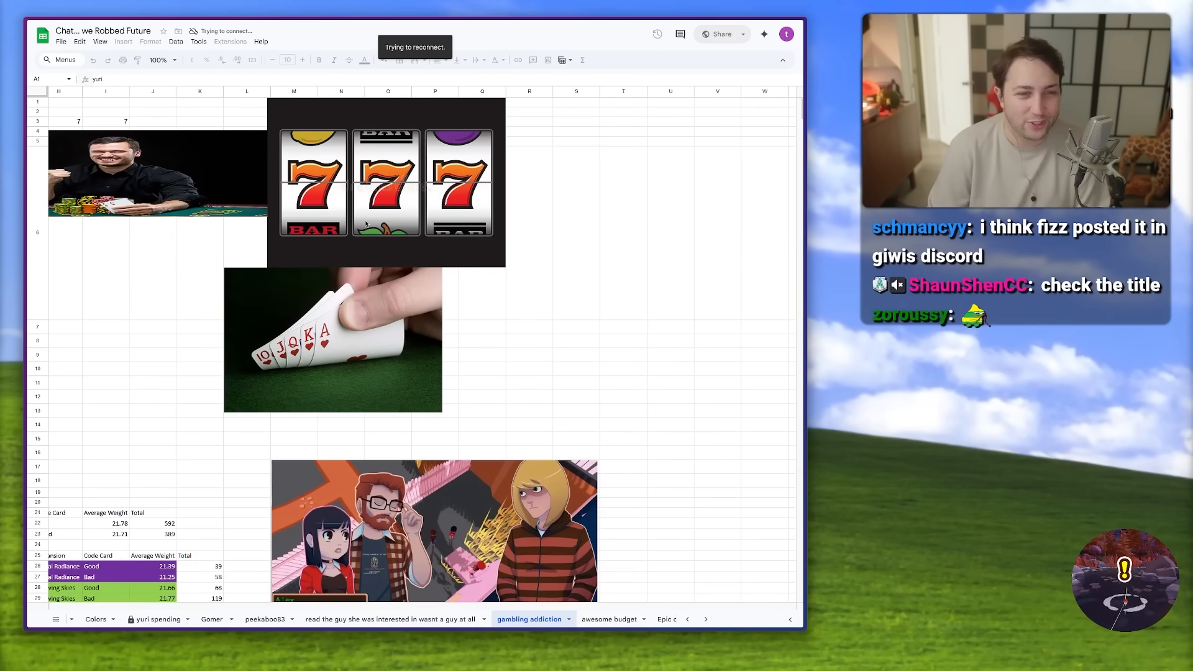
scroll(down, 3)
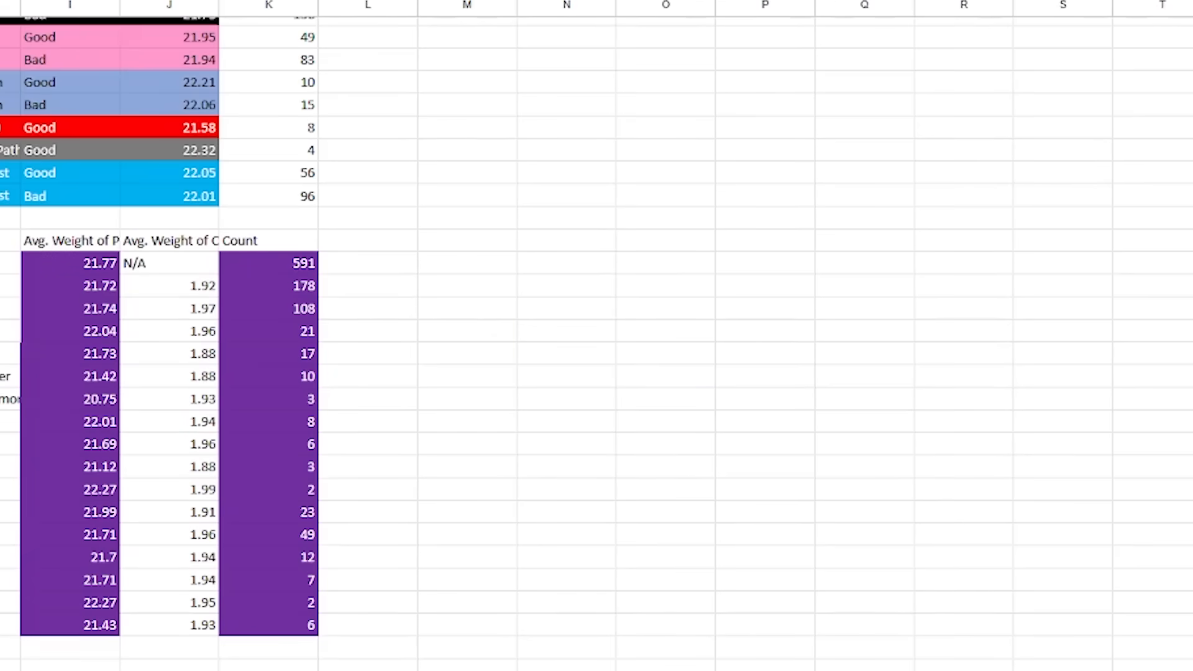
scroll(left, 3)
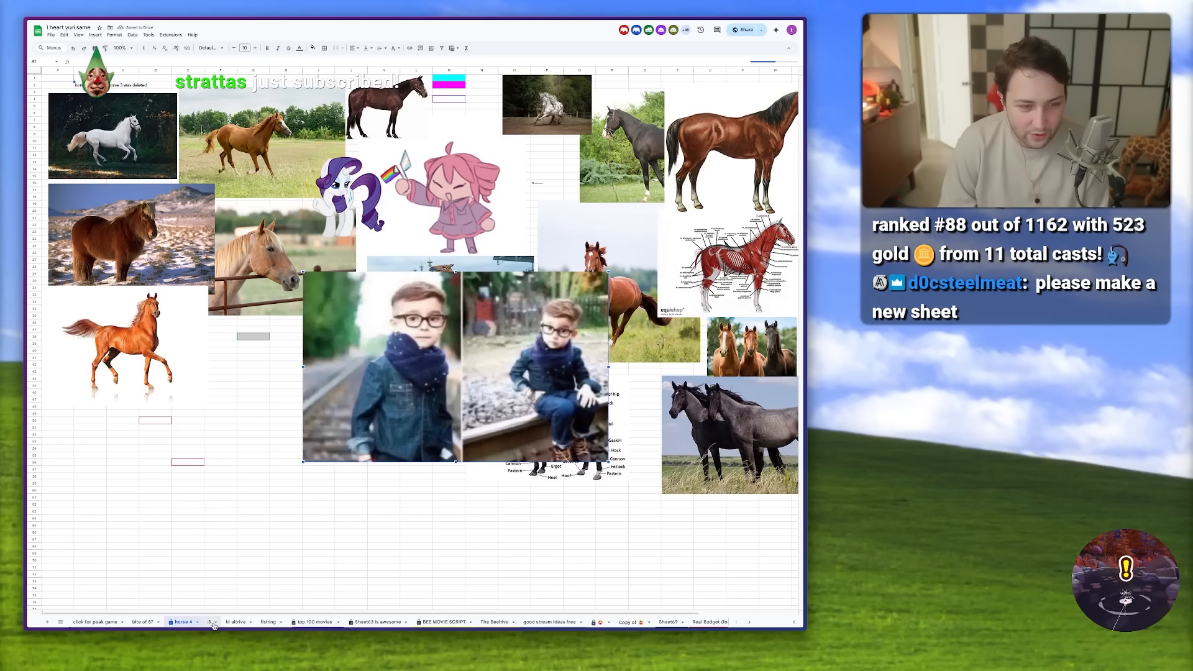
Step: Switch to the hi altrive sheet and scroll down through its drawings
click(236, 622)
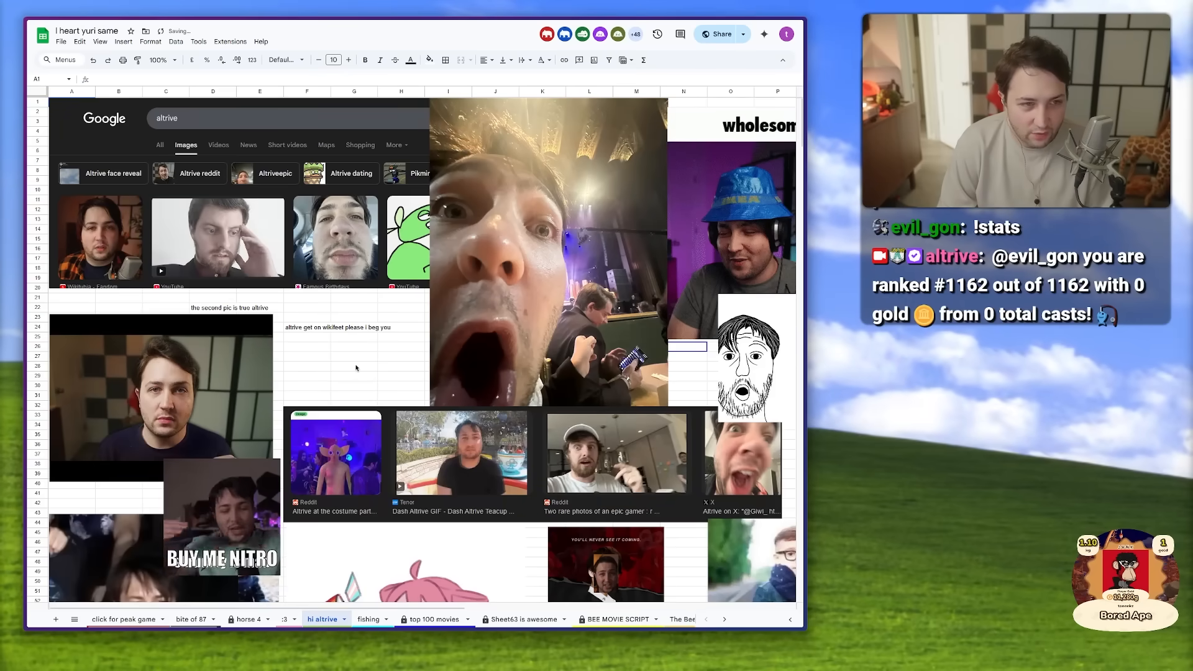
scroll(down, 3)
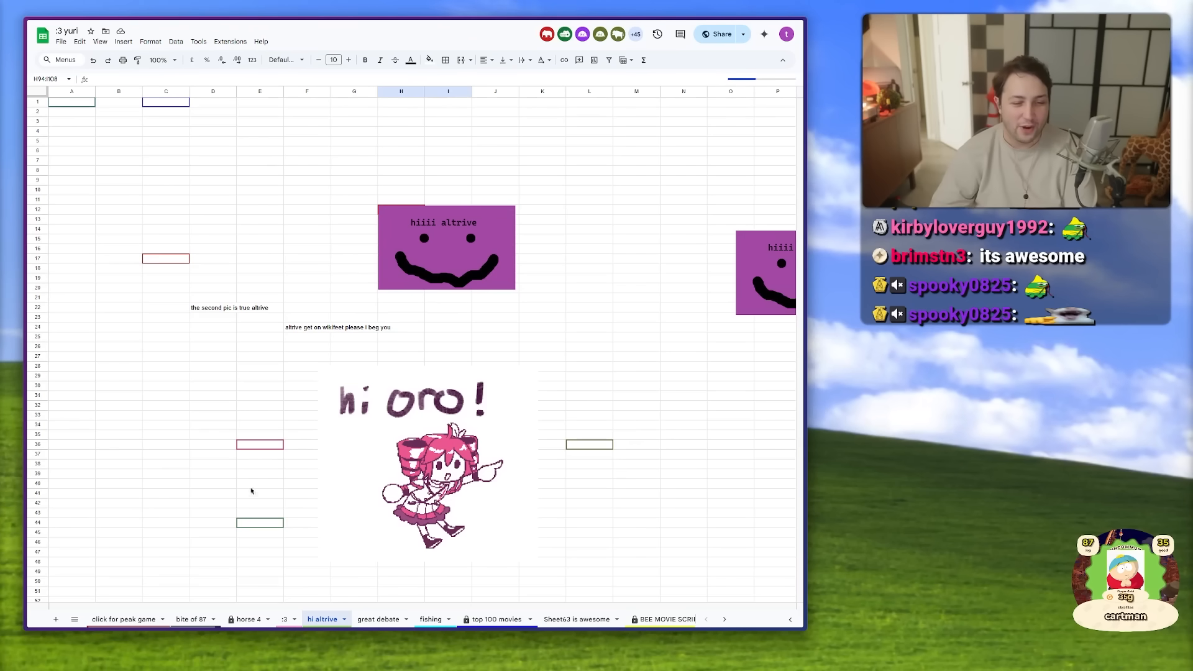
Step: Answer the great debate sheet with '1 billion lions'
click(378, 619)
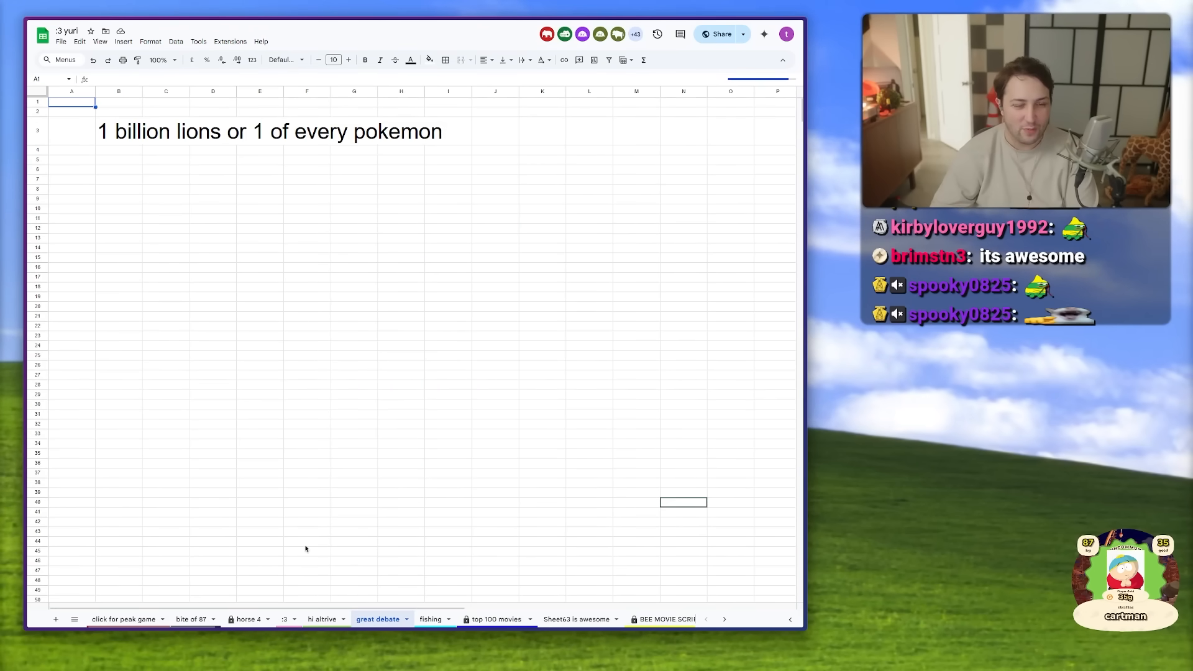
text(1)
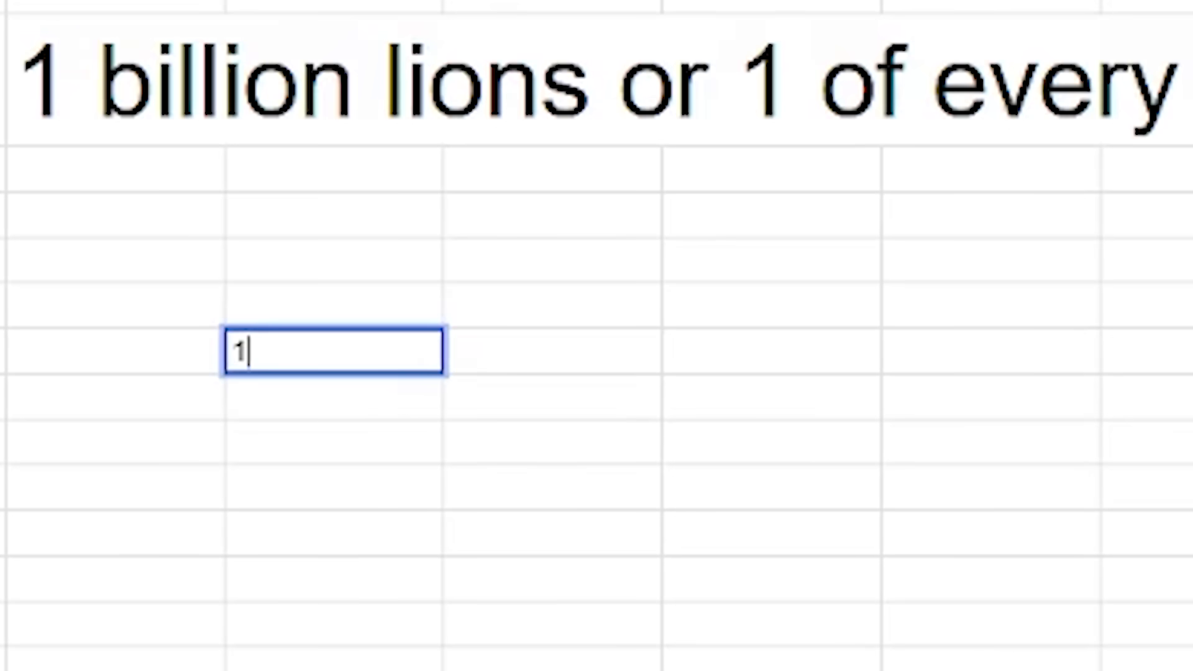
text(billion lions)
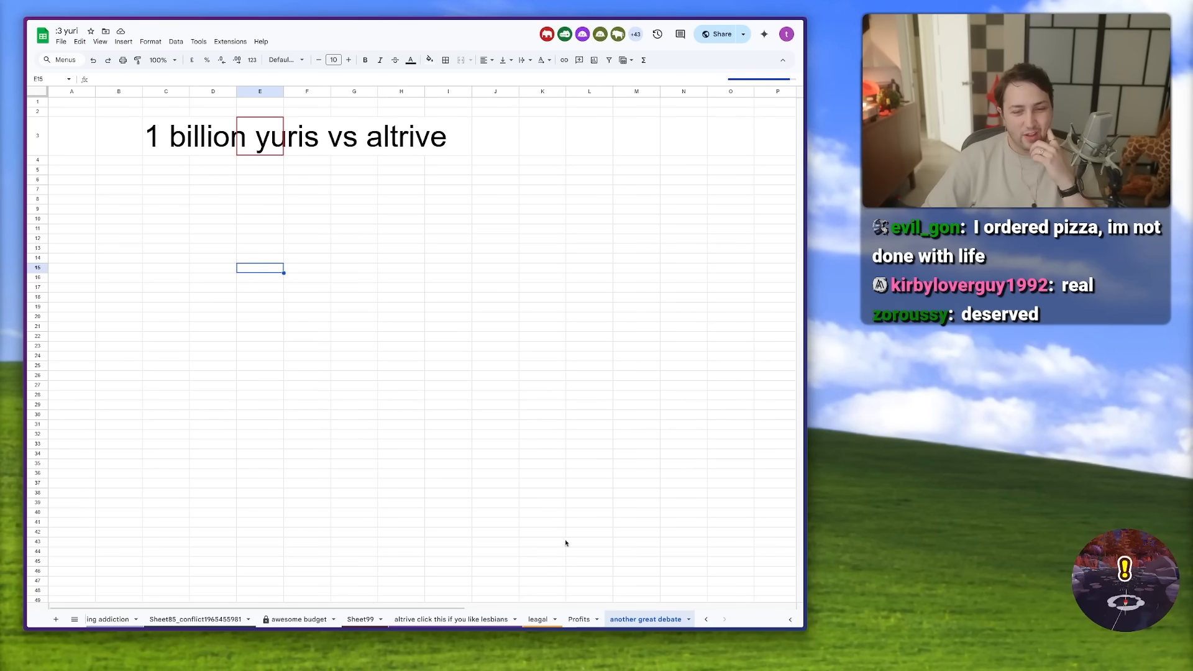
Step: Check the budget ideas sheet's 'you need nothing else' cell, then return to horse 4
click(298, 619)
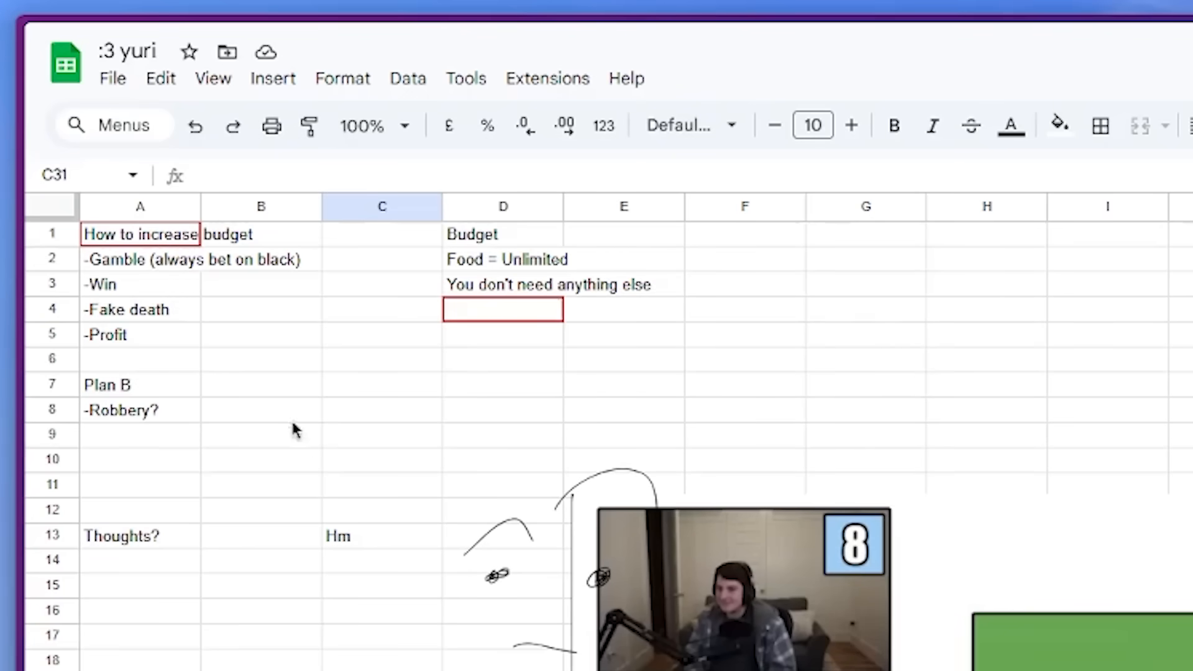
click(140, 258)
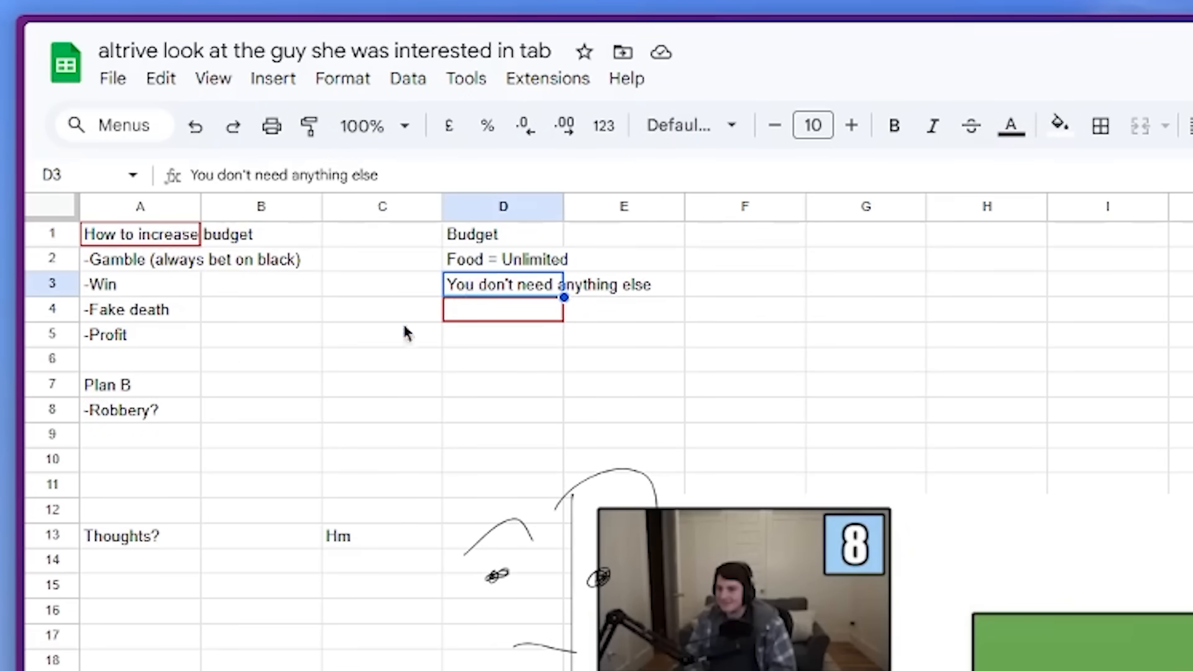
click(141, 536)
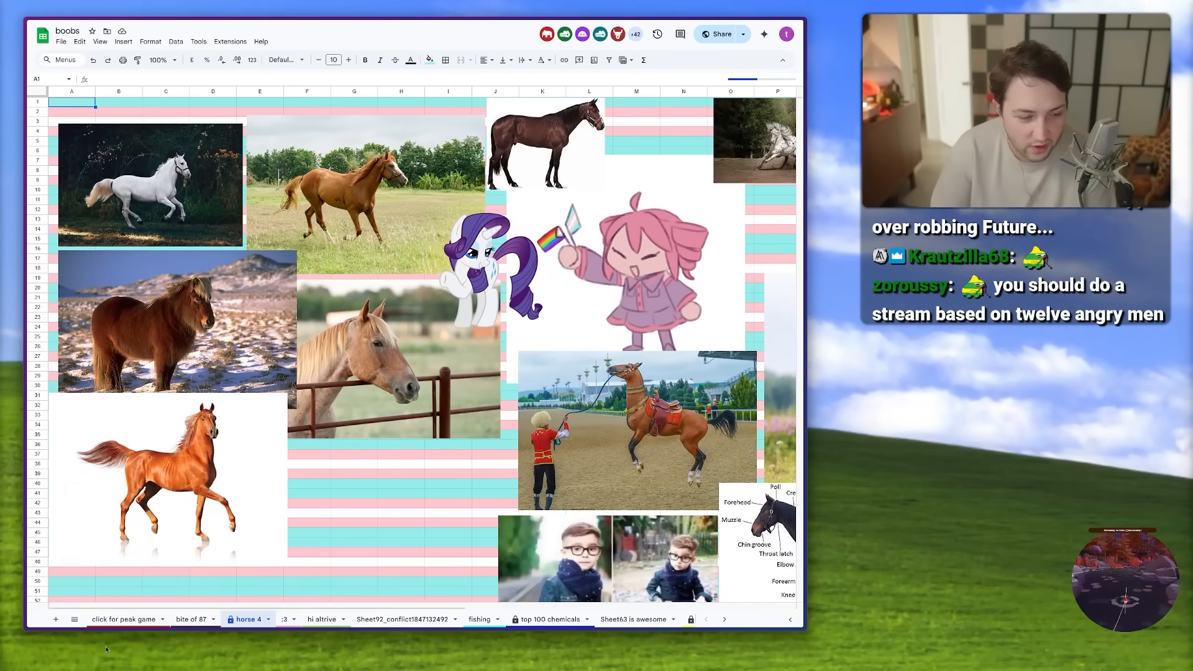
Step: Step through meme tabs to the sheet with the red 'That way' arrow
click(634, 619)
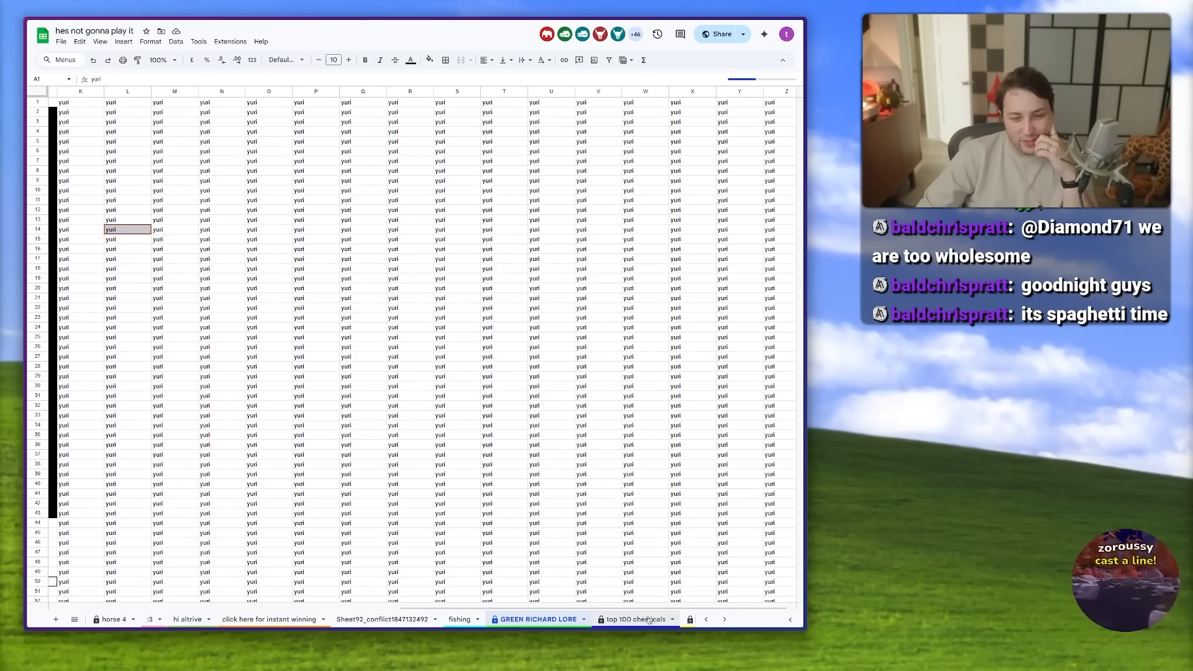
click(348, 619)
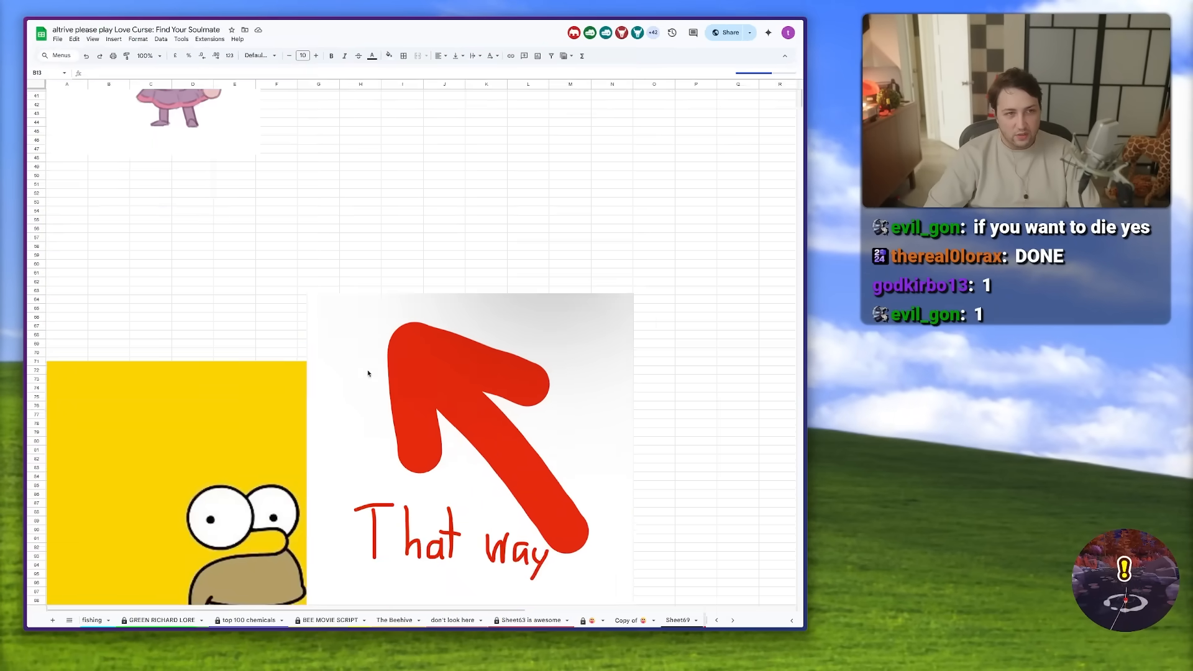
Step: Review the budget expense list, then switch to the costcoglazer99 calorie-table sheet
click(633, 616)
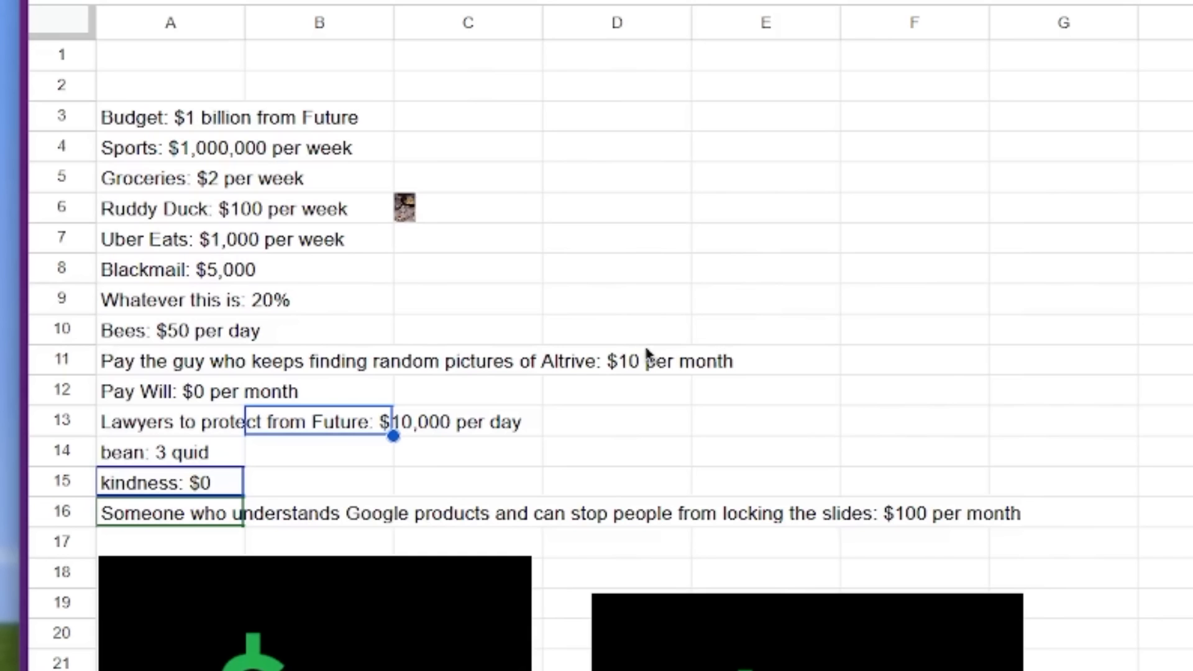
click(319, 23)
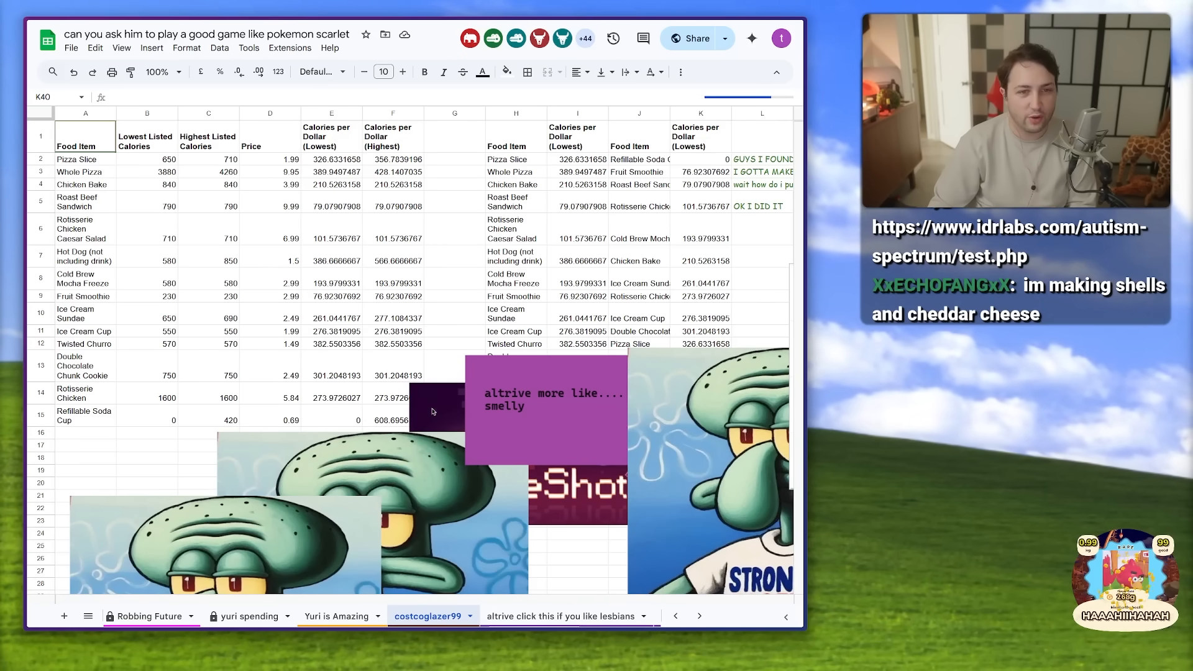
Step: Show the Salary and expenses budget sheet and highlight the drum audition notes
click(394, 260)
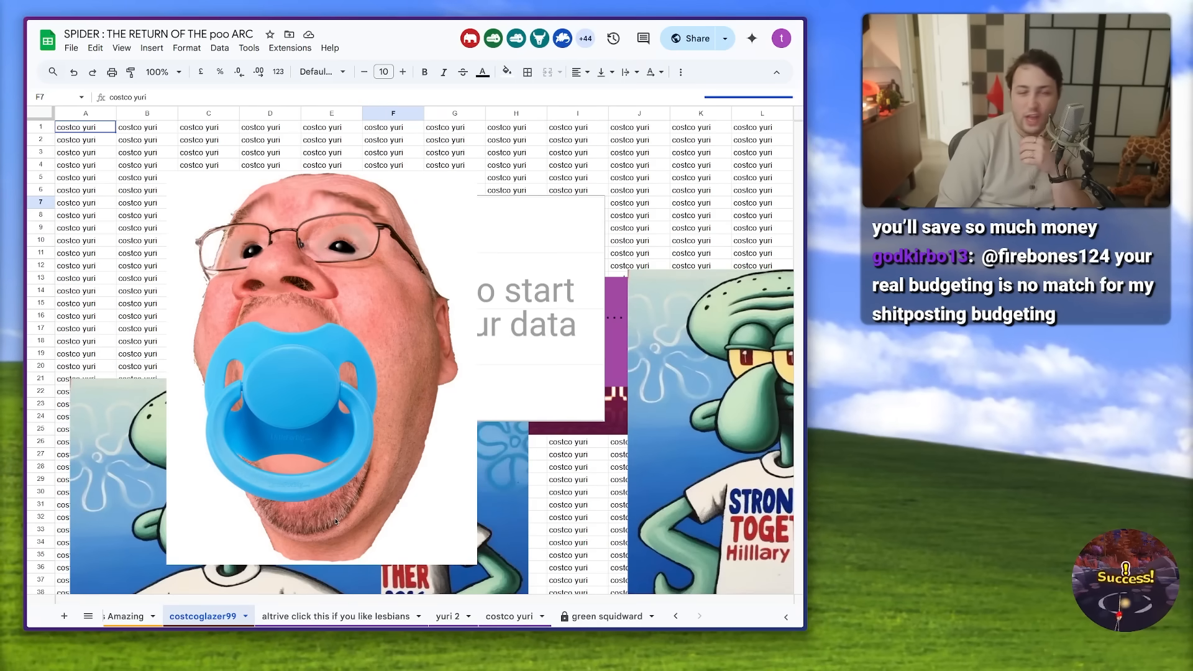
click(643, 617)
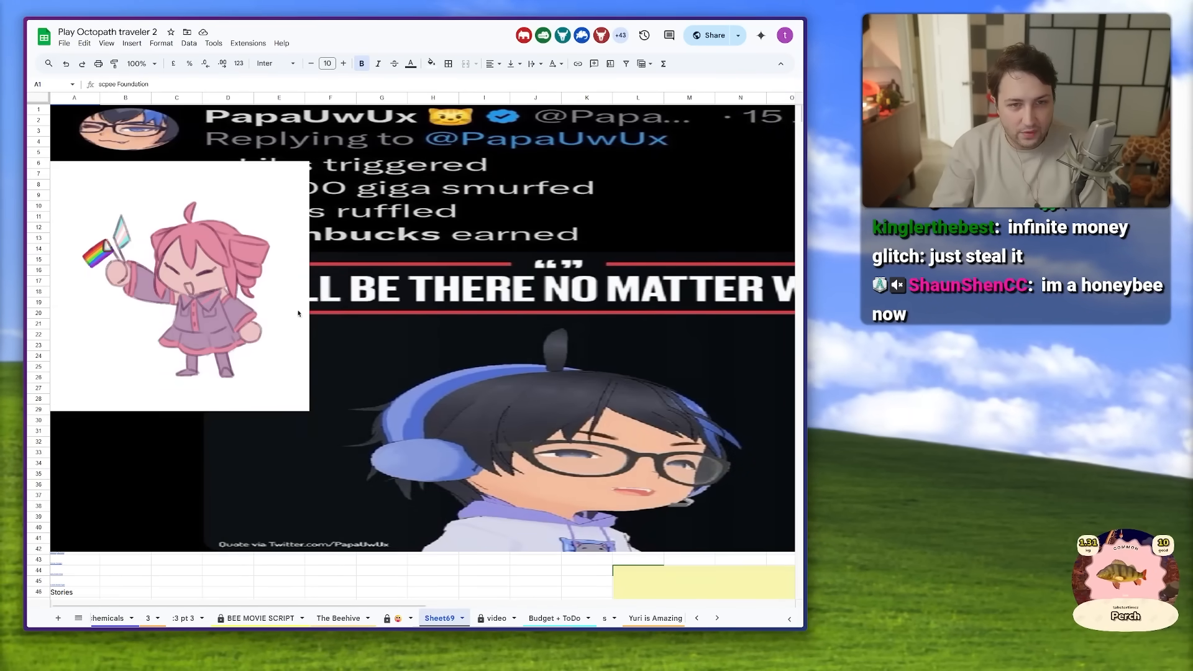
drag(179, 286, 284, 457)
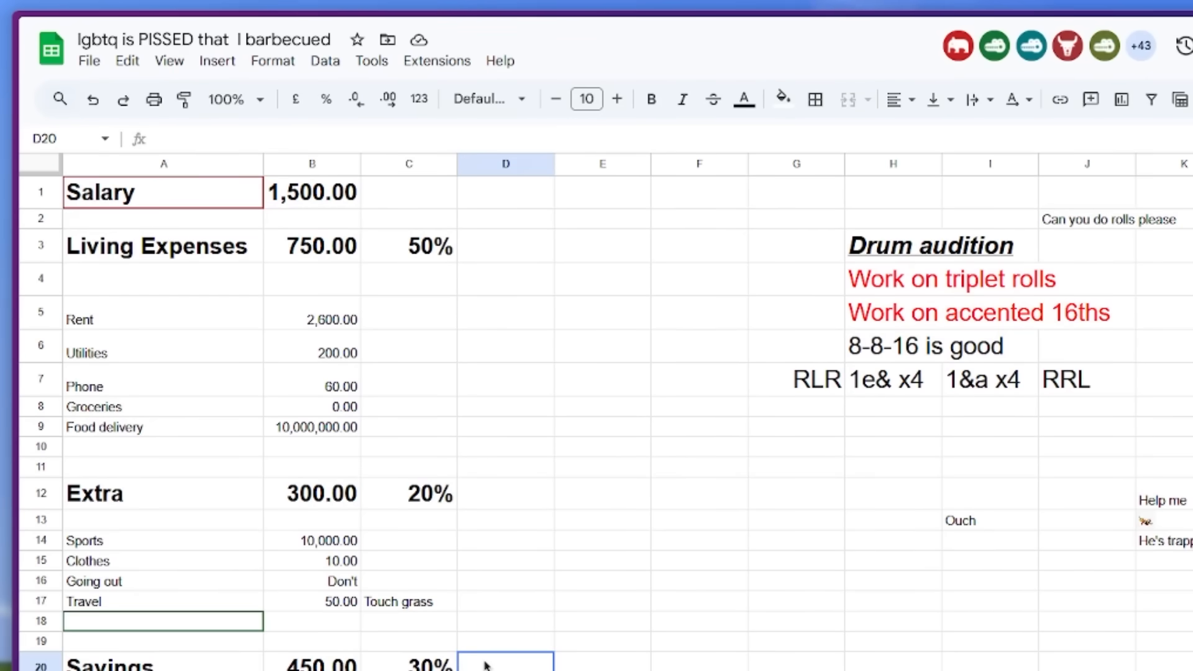
Step: Select cell G11 on the General sheet and follow its link to The Beehive sheet
scroll(down, 3)
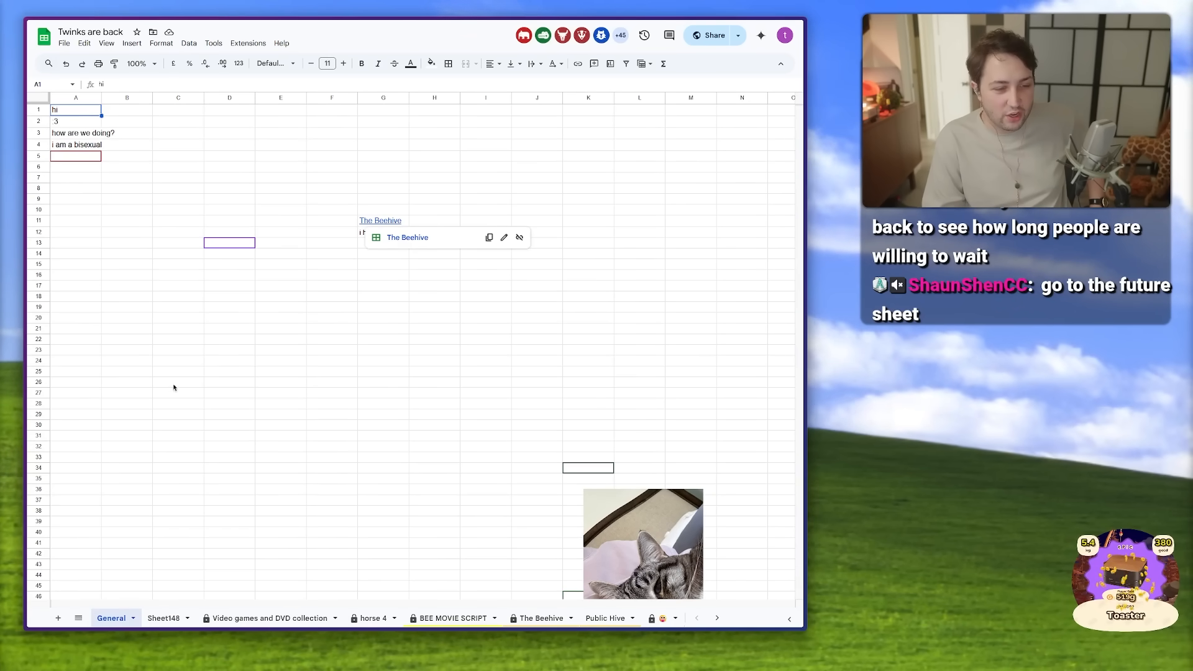
click(383, 221)
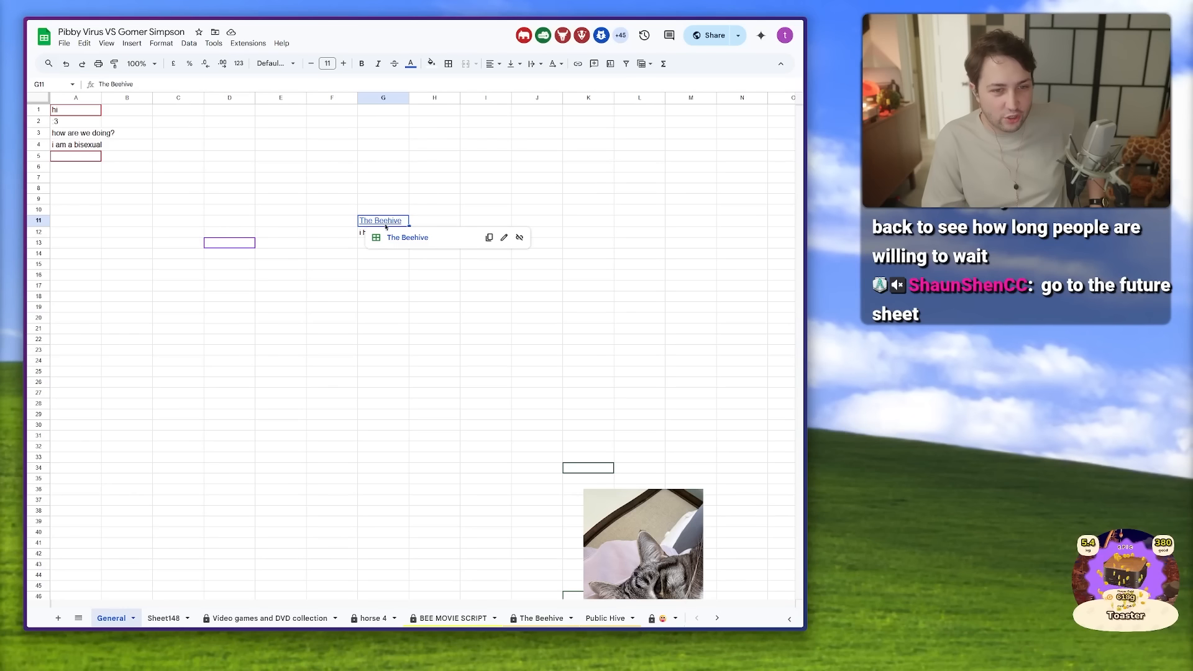
click(541, 618)
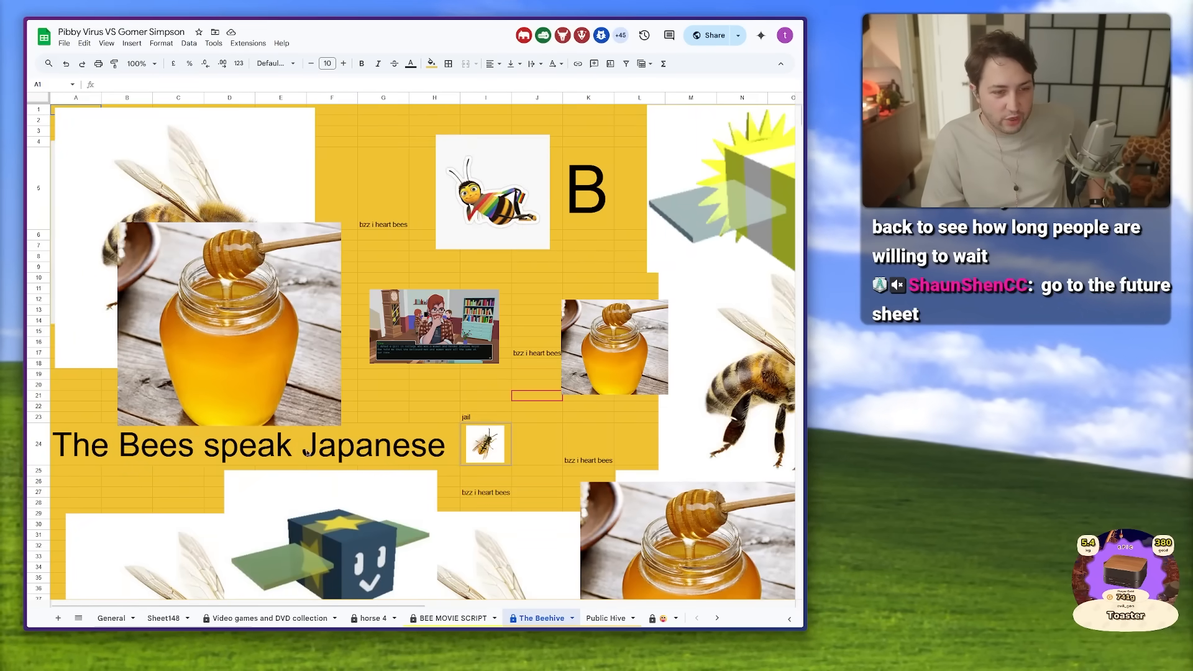
Step: Switch to the GREEN RICHARD LORE (UPDATED!) sheet over its yuri-filled cells
scroll(down, 3)
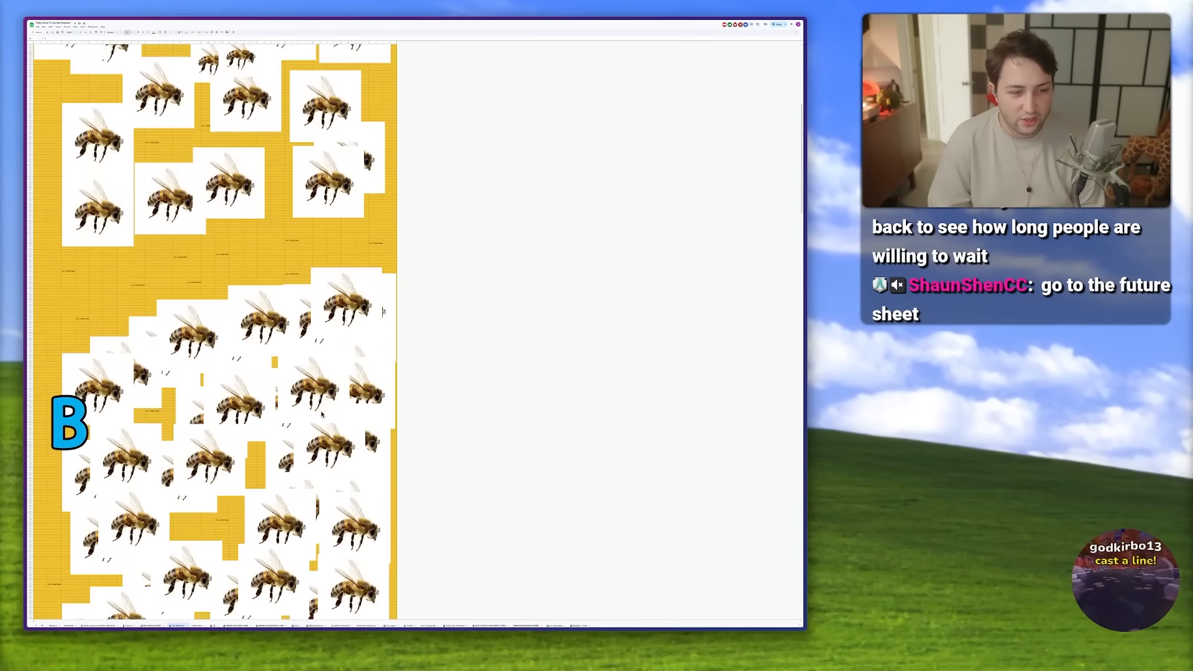
scroll(down, 3)
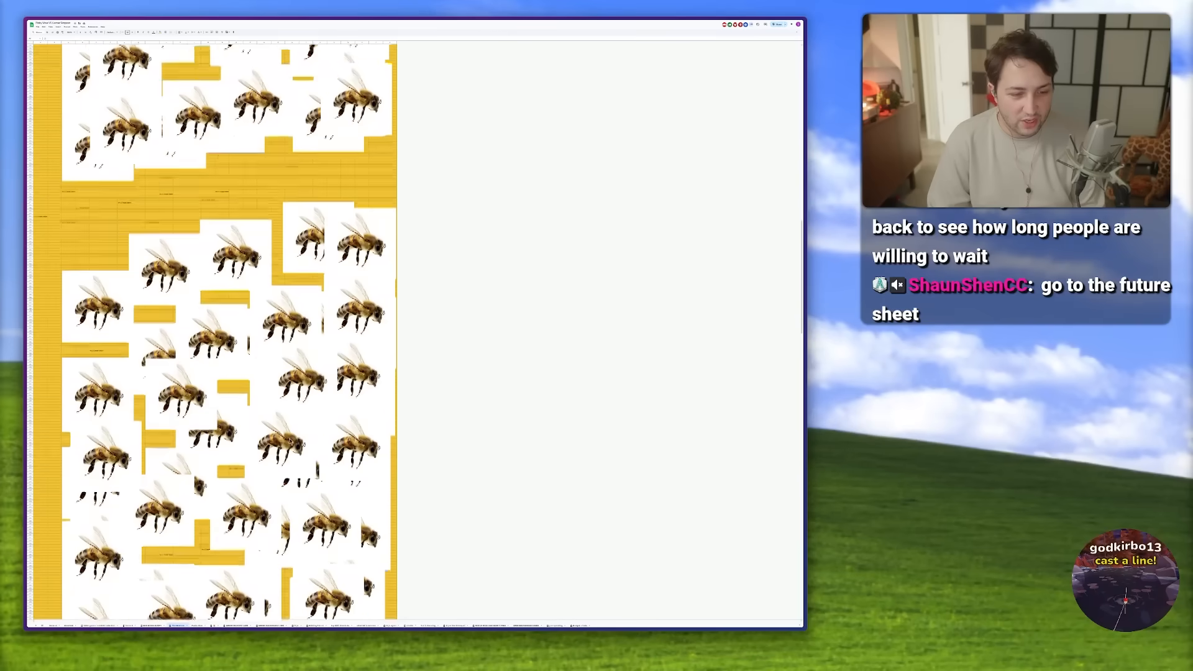
click(567, 618)
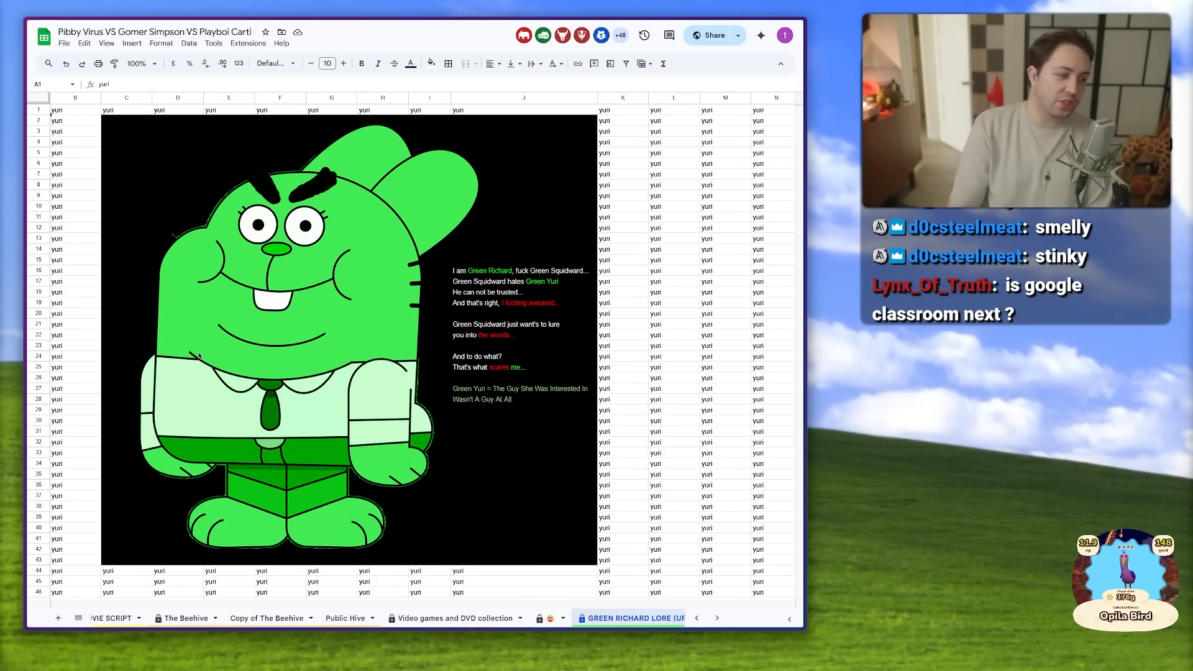
Step: Switch to the GREEN SQUIDWARD LORE sheet and look down toward the Robbing Future heist plan
click(575, 618)
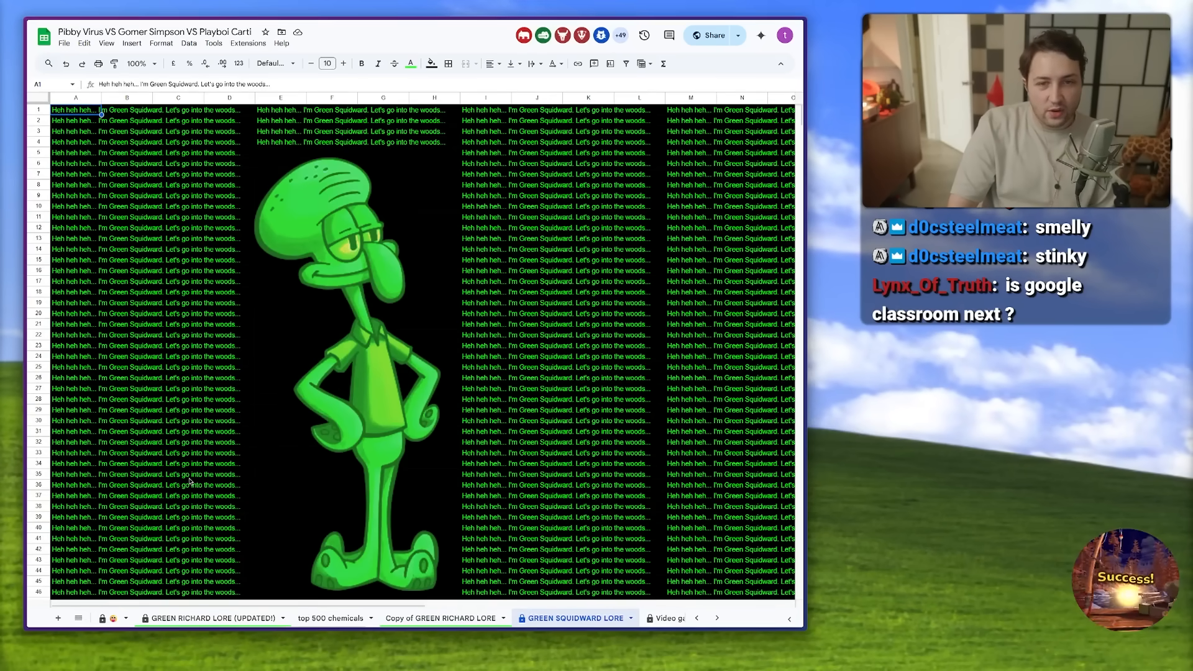
scroll(down, 3)
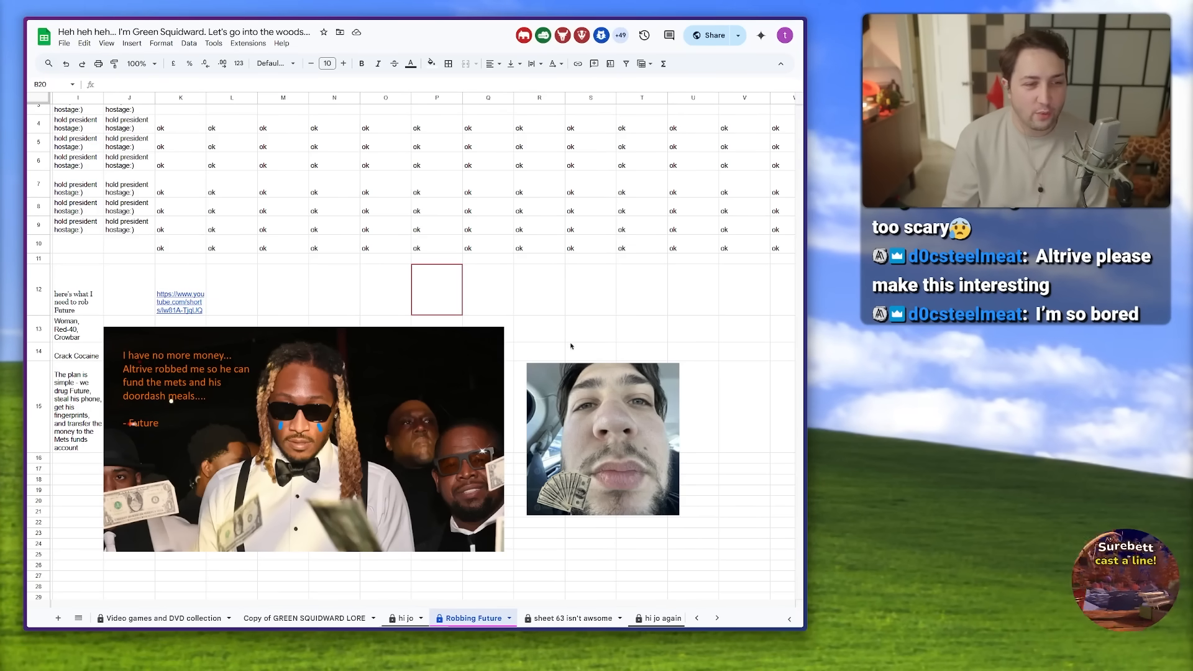
Step: Pass through the sheet 63 isn't awsome tab to the Yuri is Amazing sheet
click(571, 617)
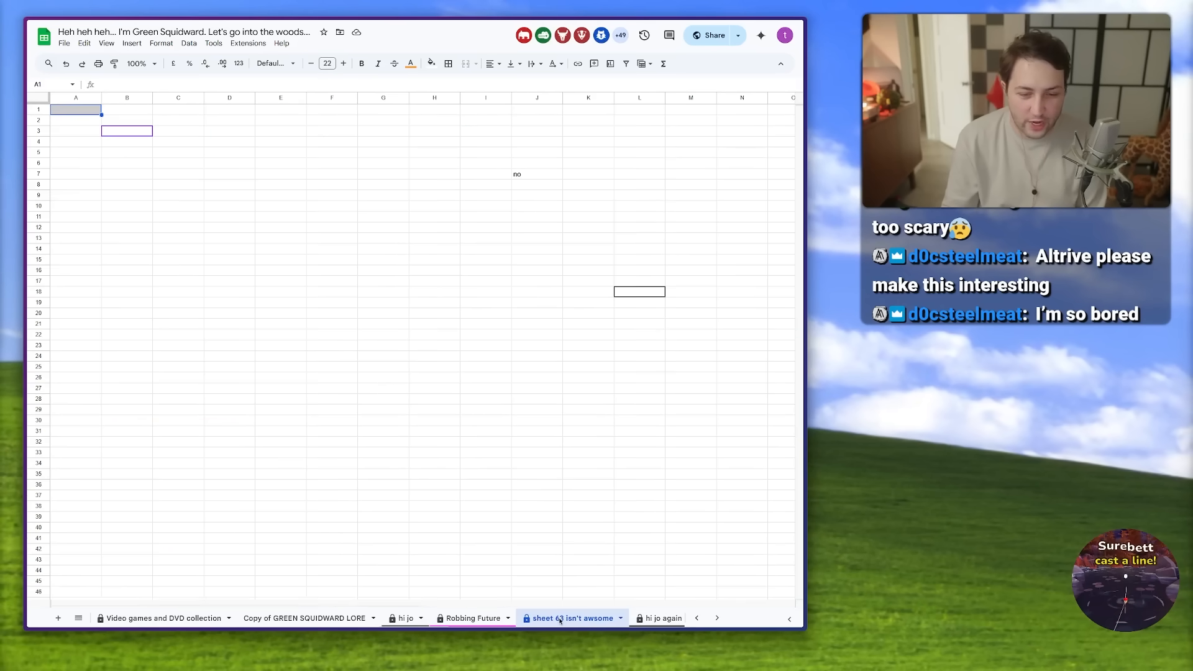
click(421, 618)
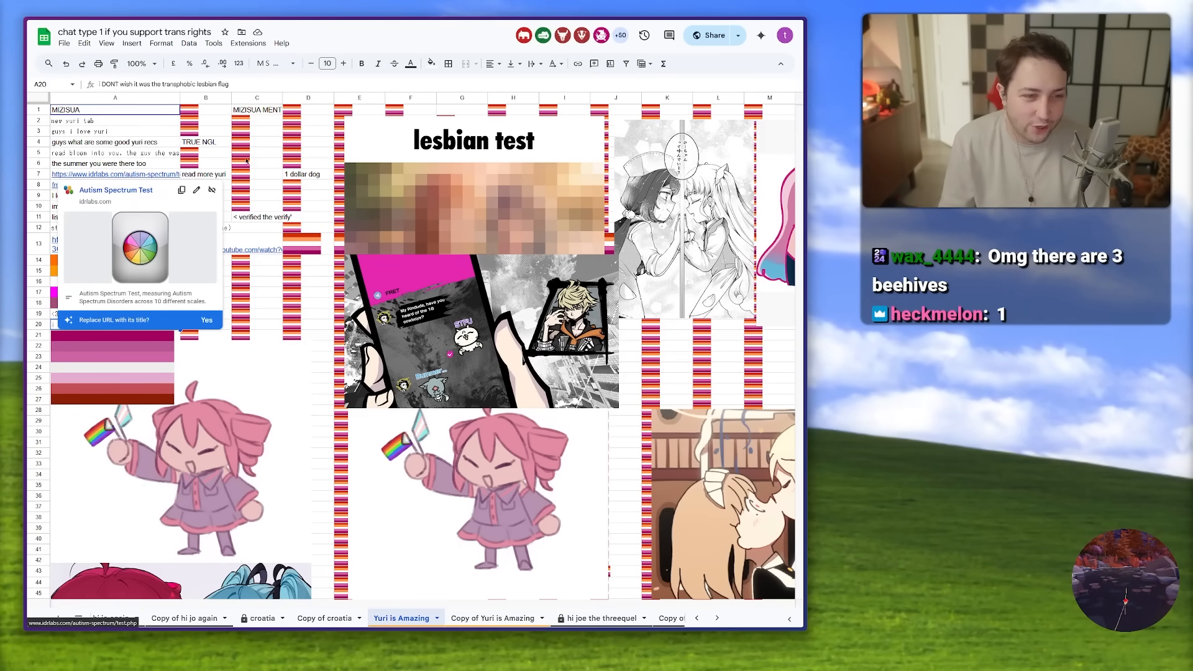
Step: Switch to the Green piracy goomba sheet with its pixel-art goomba and streaming link
scroll(down, 3)
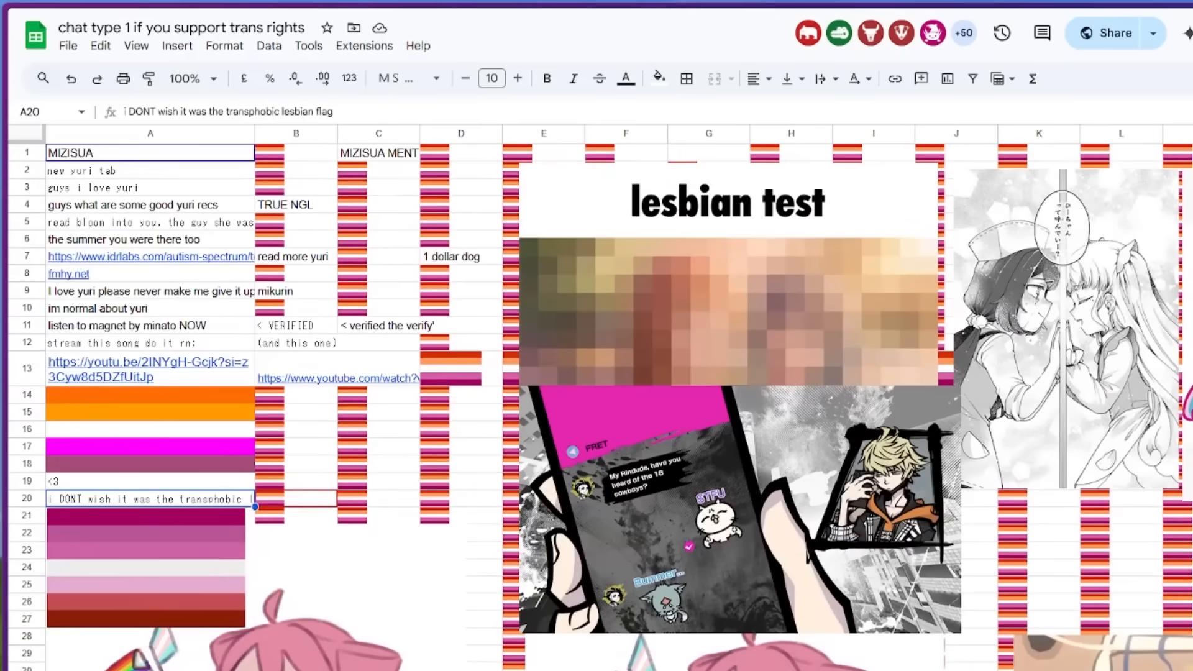
scroll(right, 3)
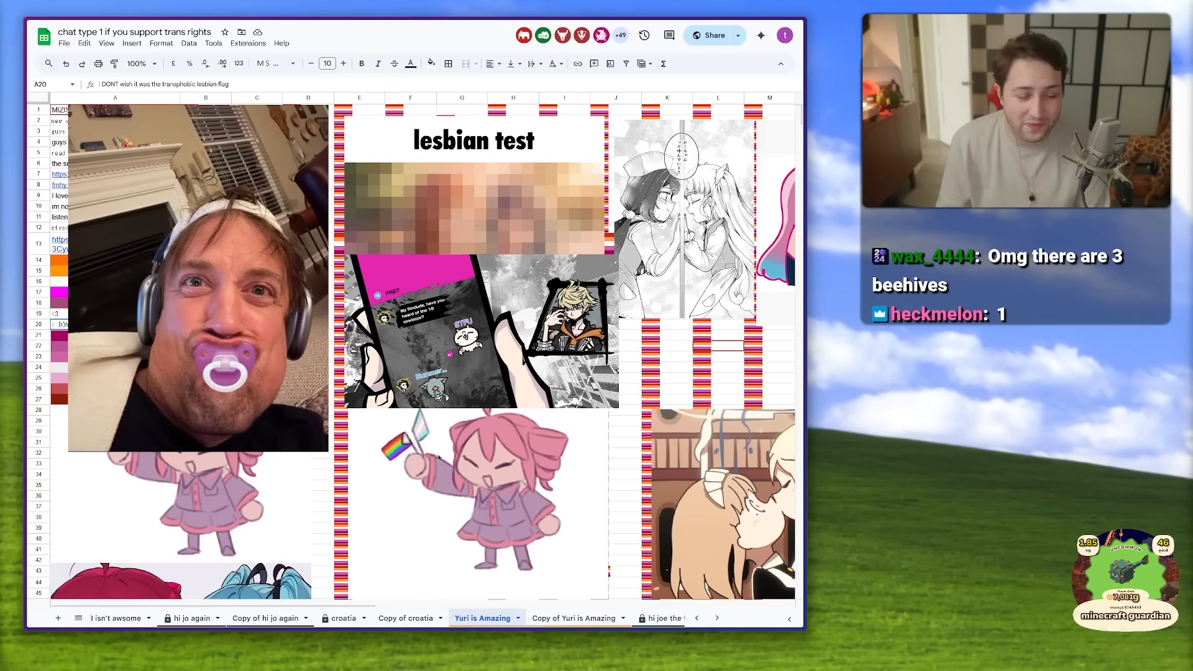
click(504, 617)
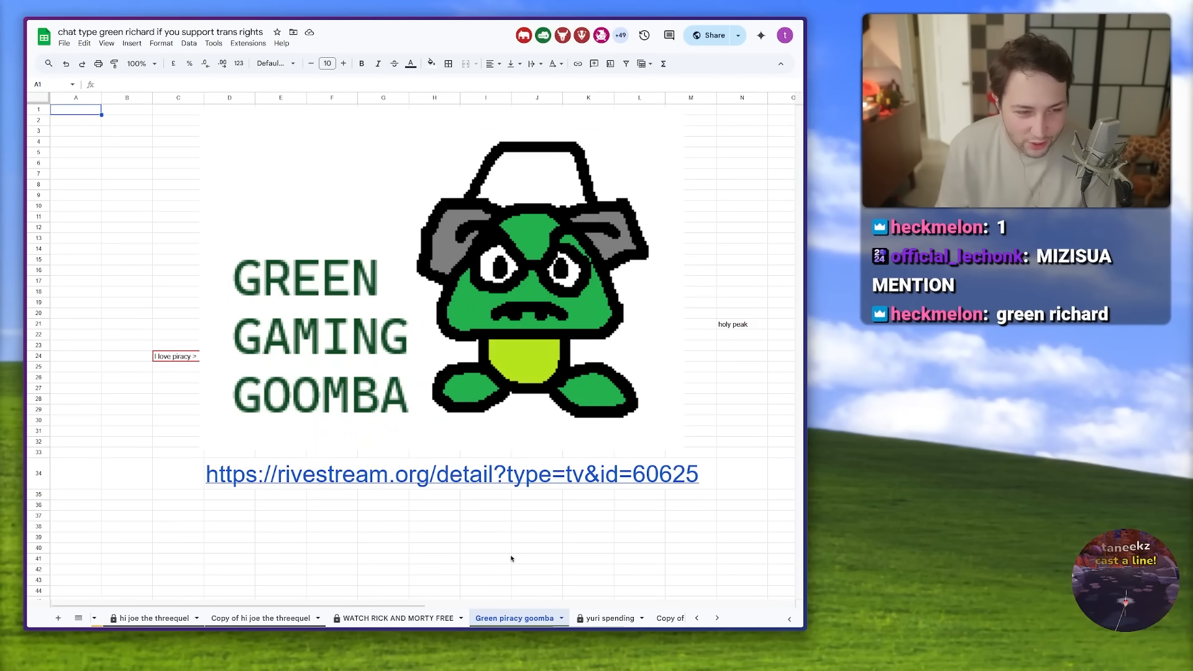
Step: Use the All Sheets list to jump to the 'why did someone delete the :3 sheet' sheet
click(616, 618)
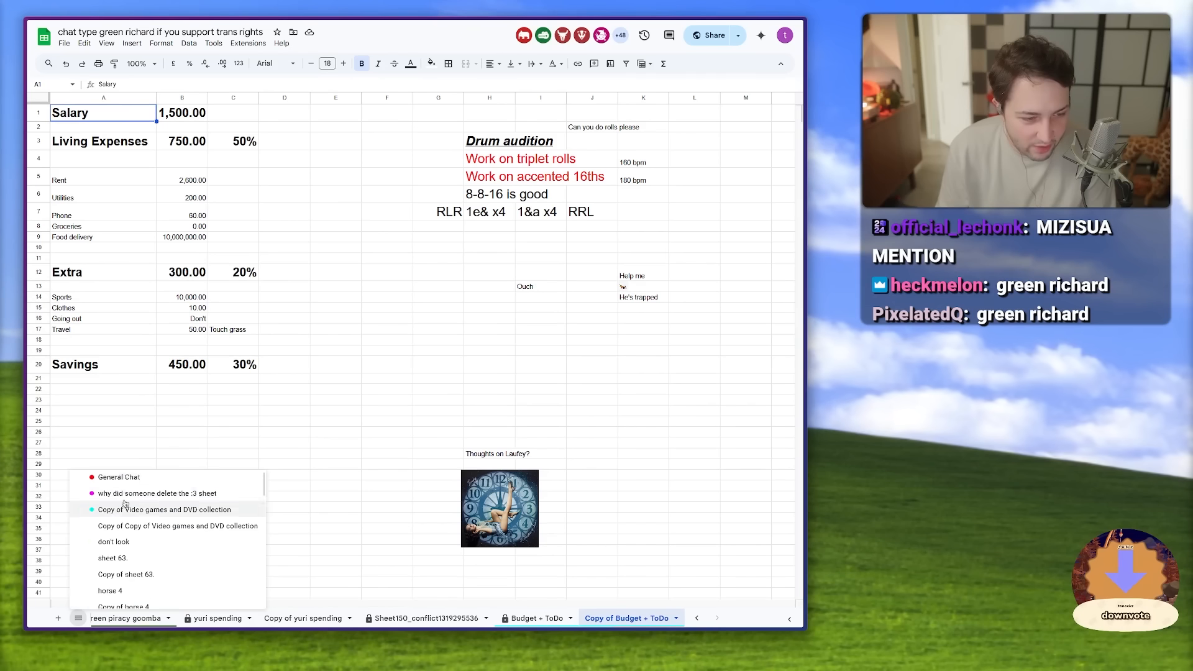
click(157, 492)
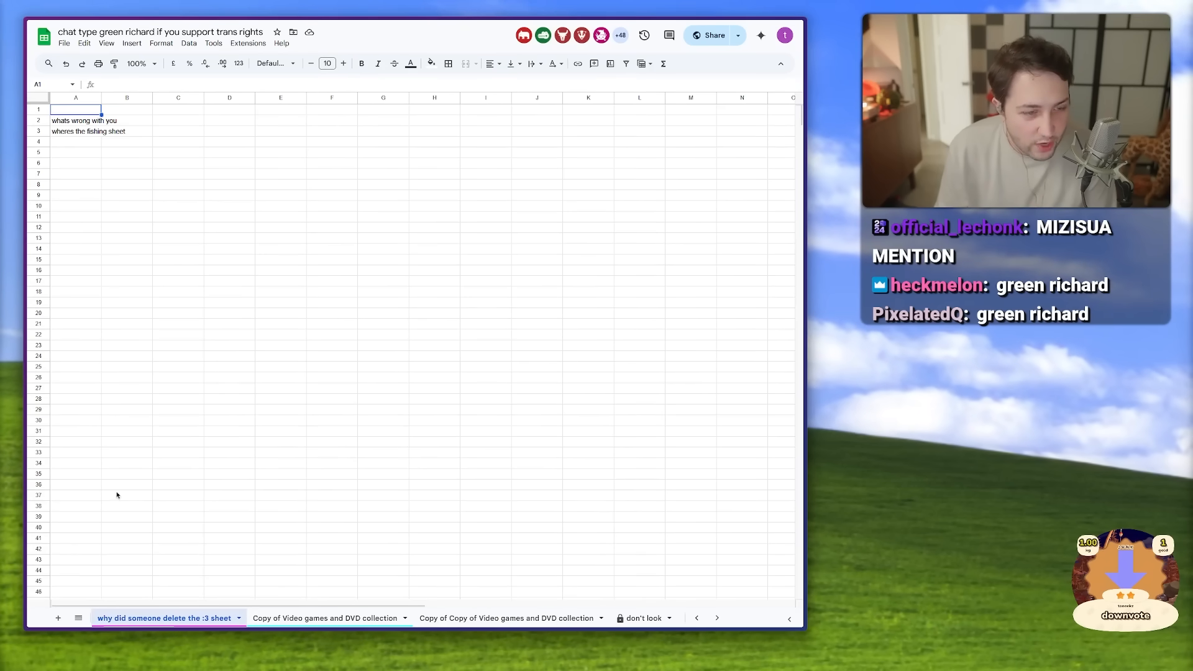